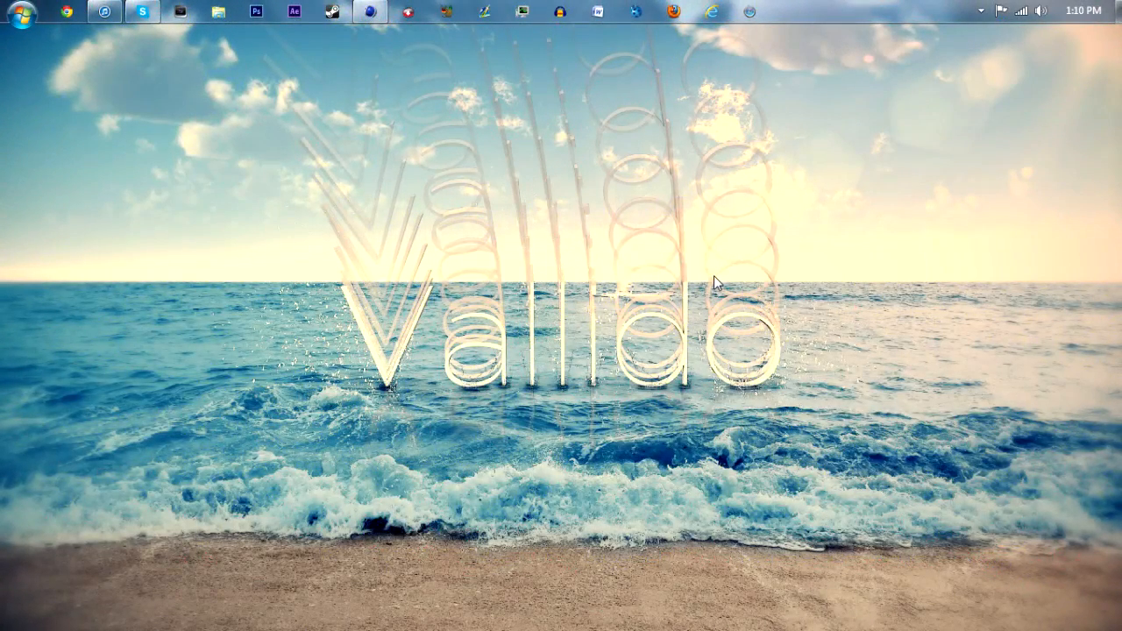
{"action": "mouse_move", "coordinate": [193, 202]}
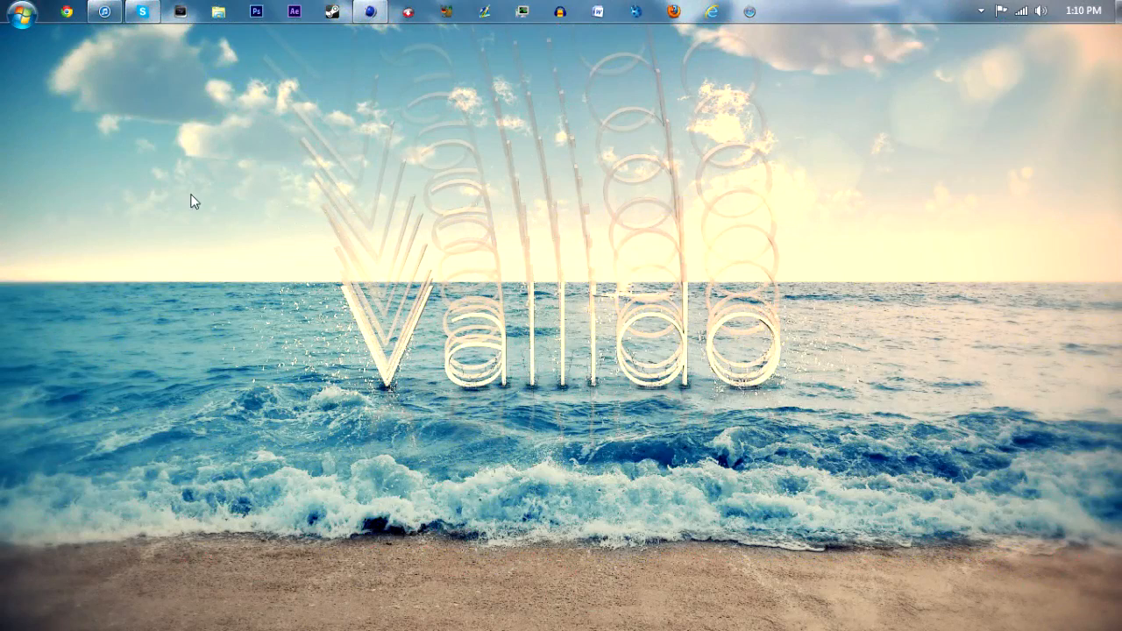
{"action": "mouse_move", "coordinate": [565, 227]}
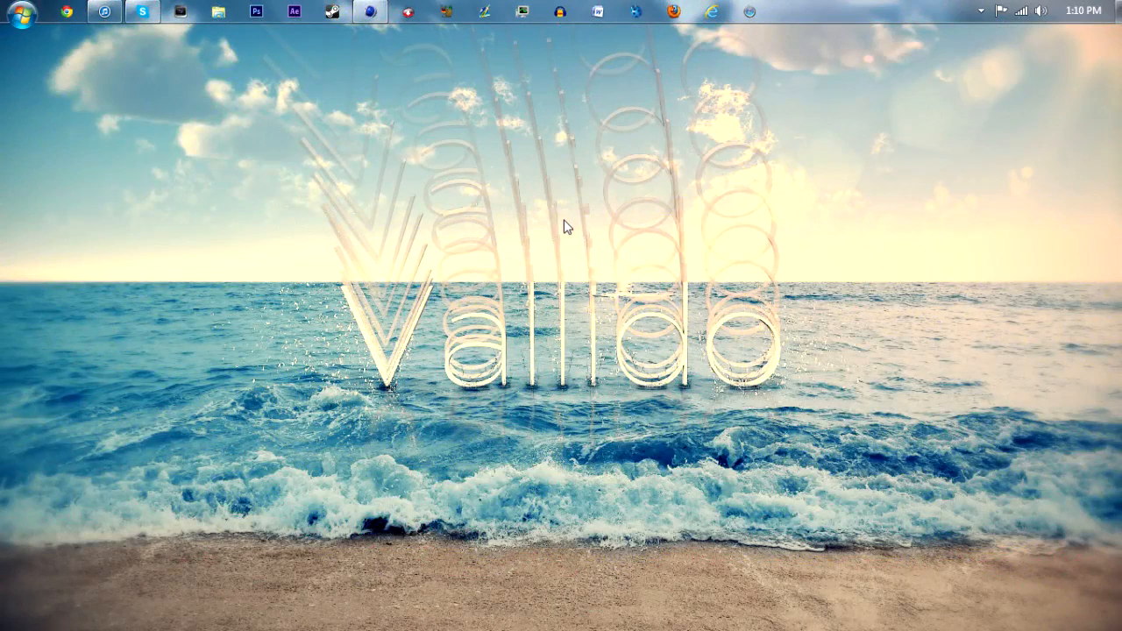
{"action": "mouse_move", "coordinate": [279, 95]}
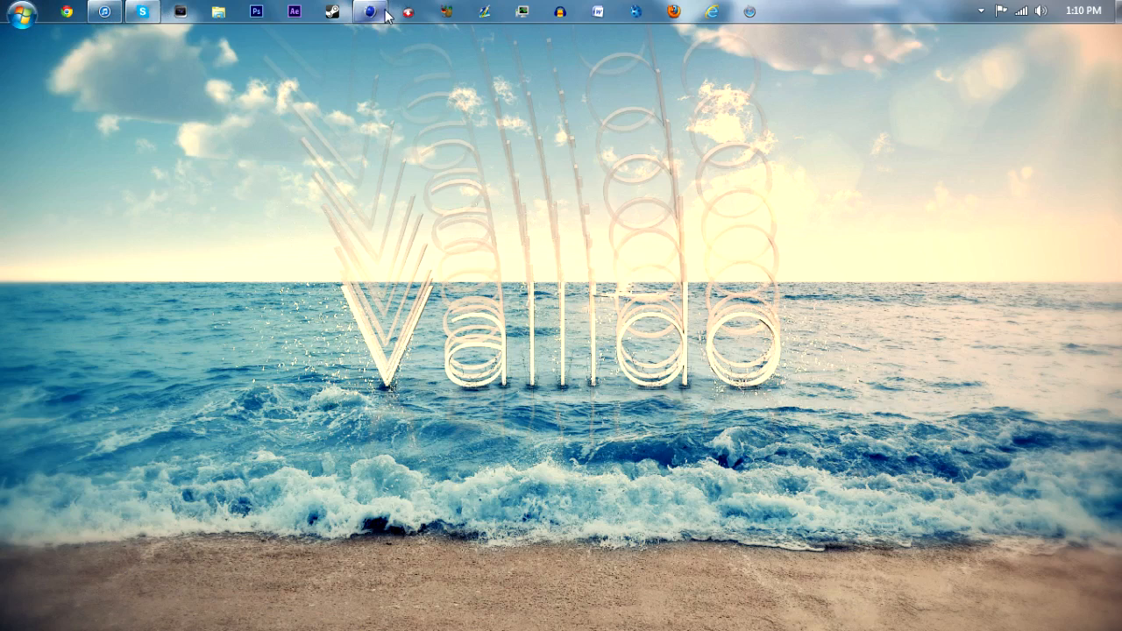
Step: Bring Cinema 4D forward, check the Thrausi plugin is installed, and add a MoText object
{"action": "left_click", "coordinate": [368, 10]}
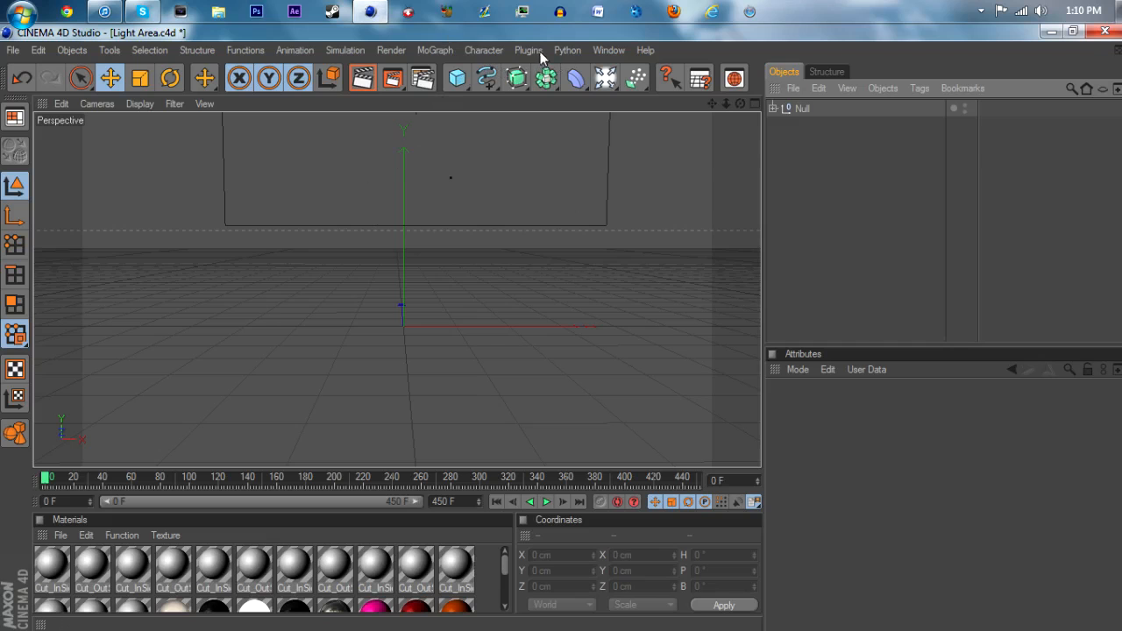
{"action": "left_click", "coordinate": [528, 49]}
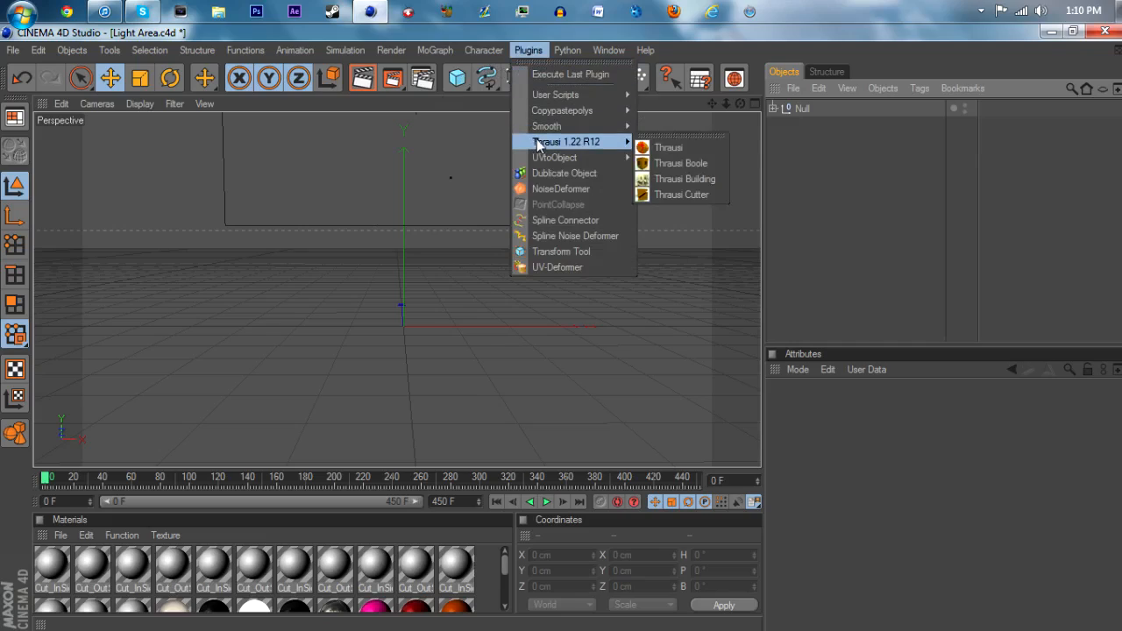
{"action": "mouse_move", "coordinate": [708, 140]}
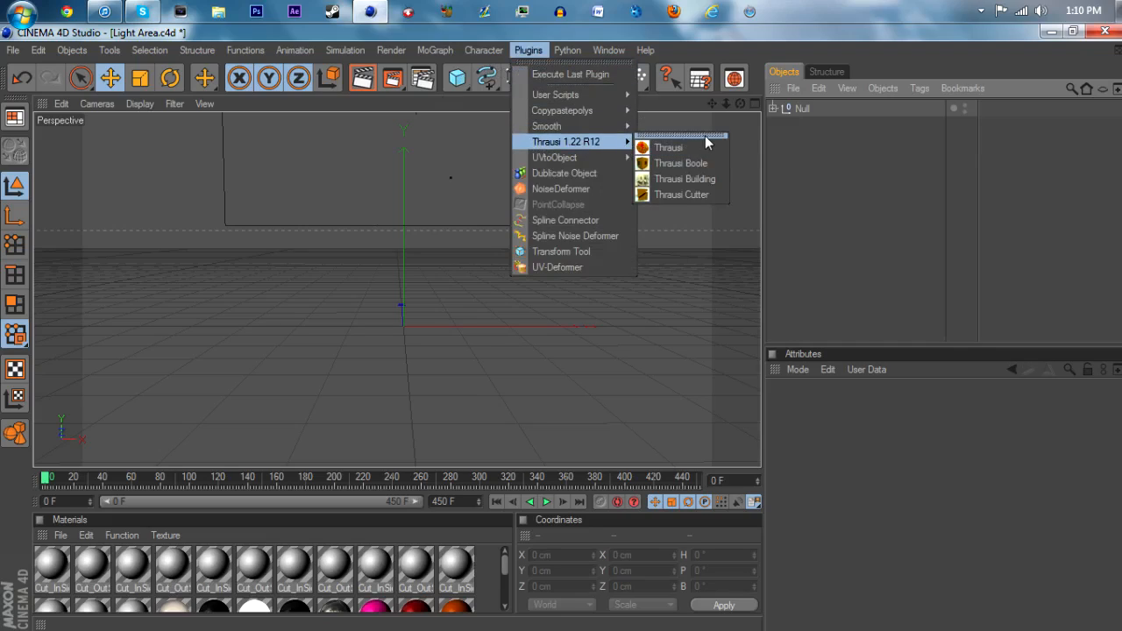
{"action": "mouse_move", "coordinate": [554, 158]}
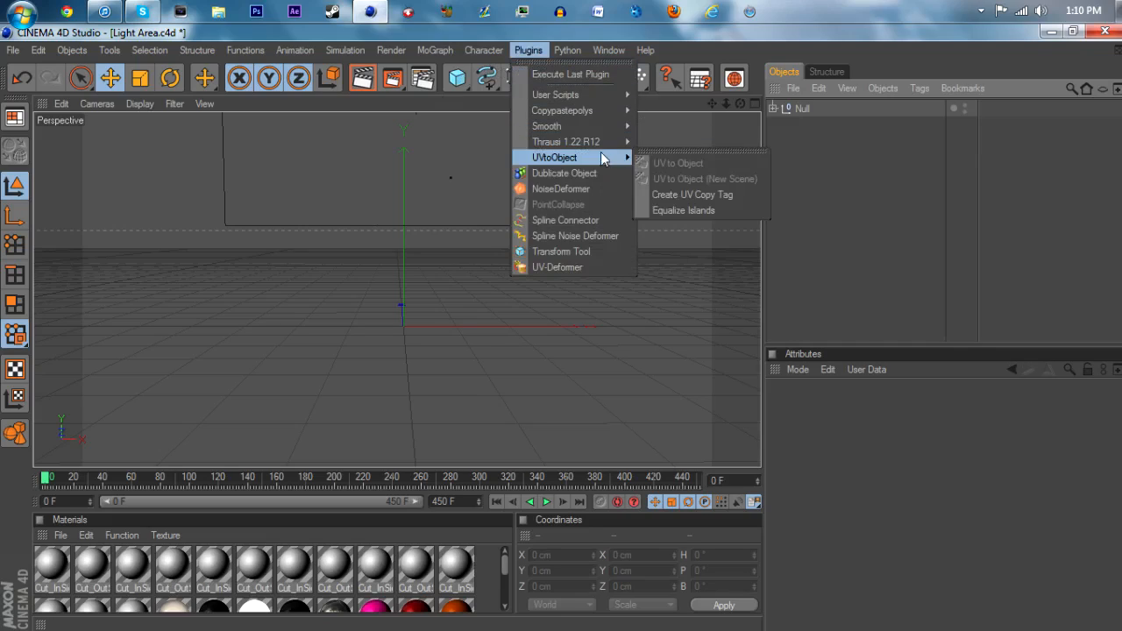
{"action": "mouse_move", "coordinate": [567, 140]}
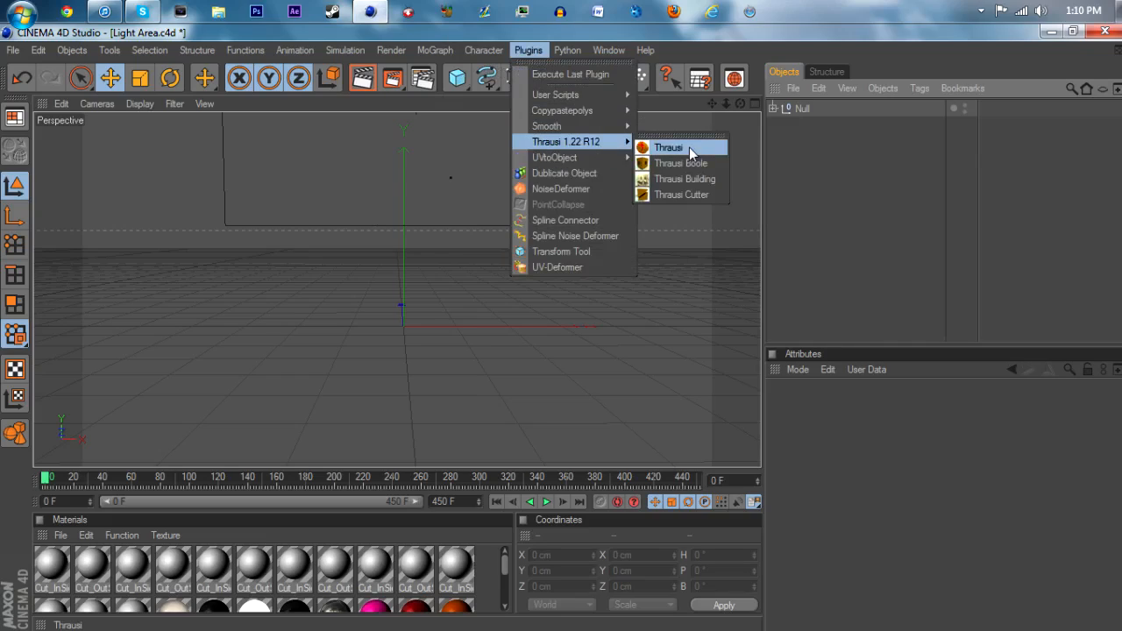
{"action": "mouse_move", "coordinate": [666, 156]}
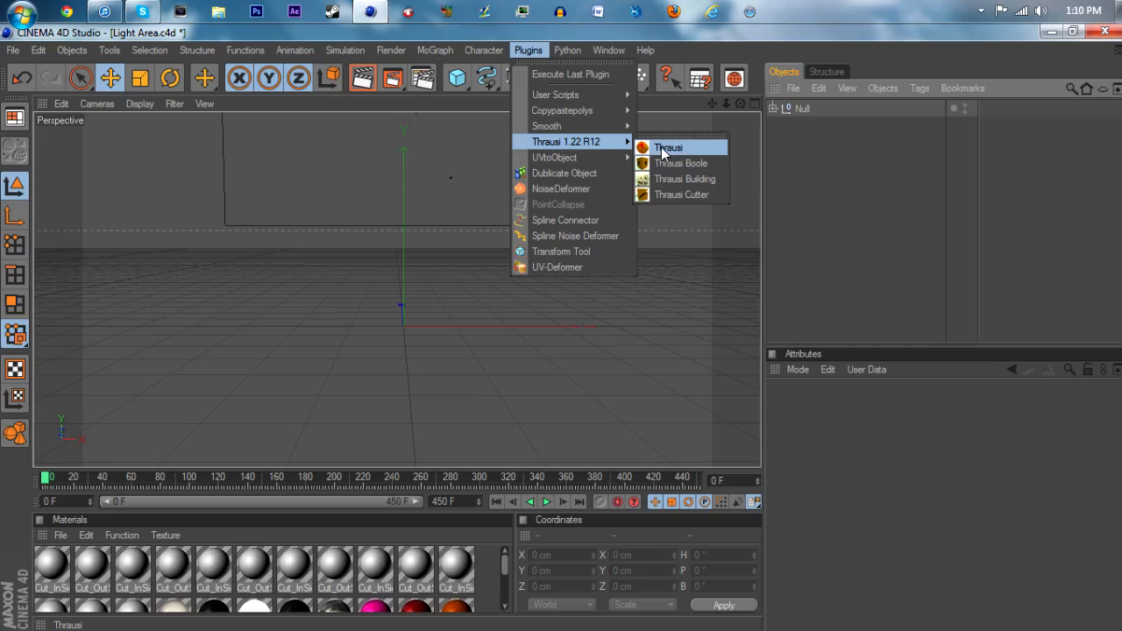
{"action": "left_click", "coordinate": [668, 148]}
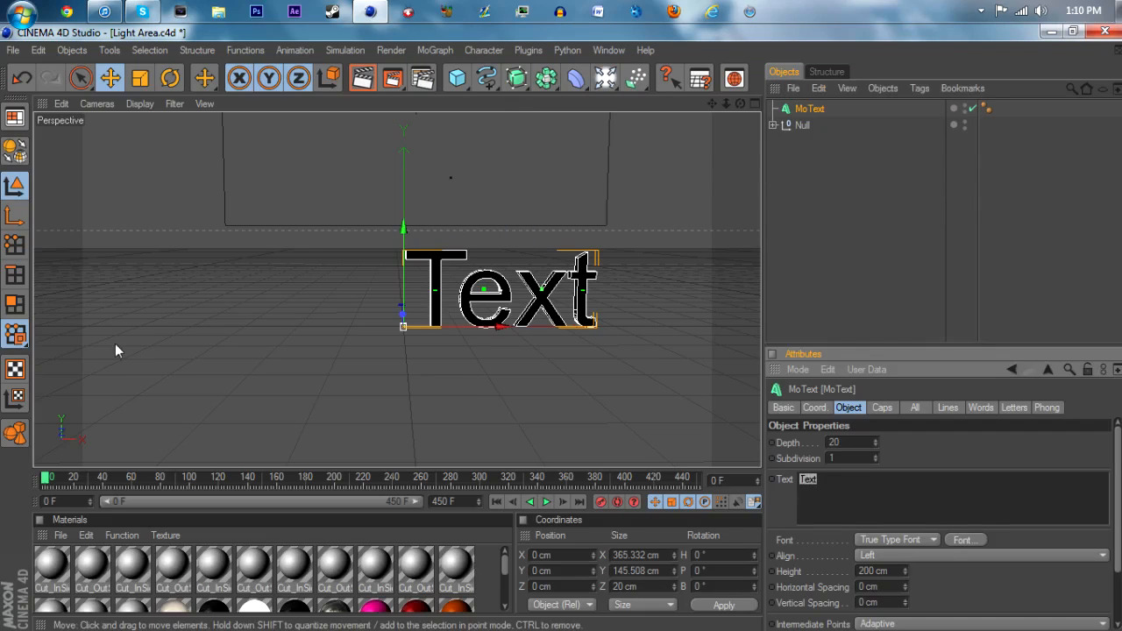
Step: Make the MoText read 'Vallido', centred, in a chunky futuristic italic typeface
{"action": "type", "text": "Vallido"}
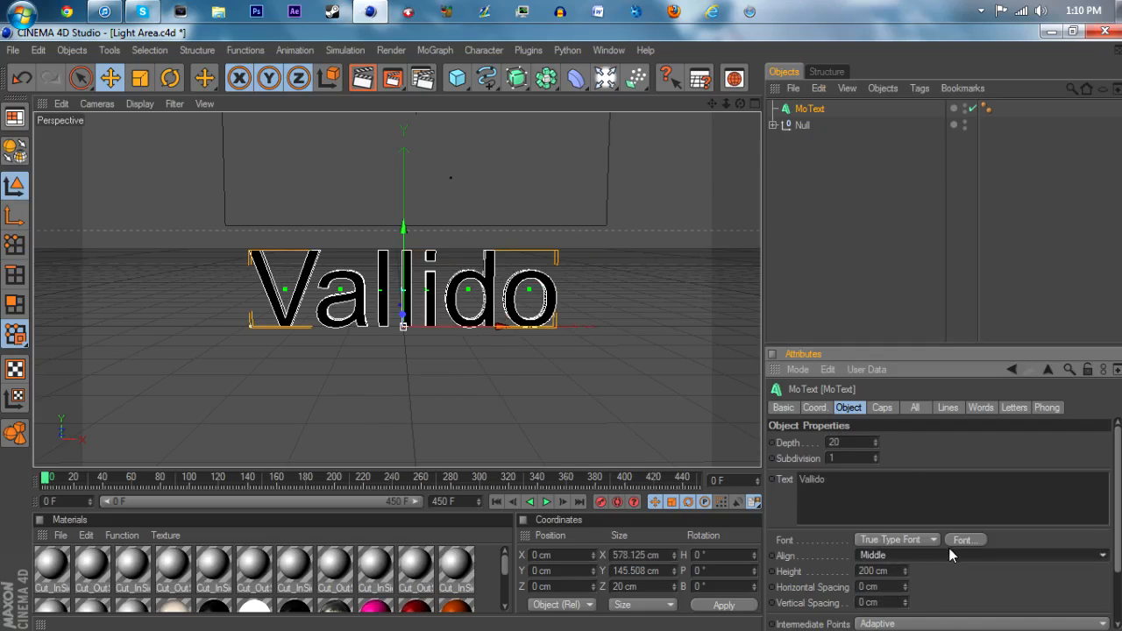
{"action": "left_click", "coordinate": [965, 540]}
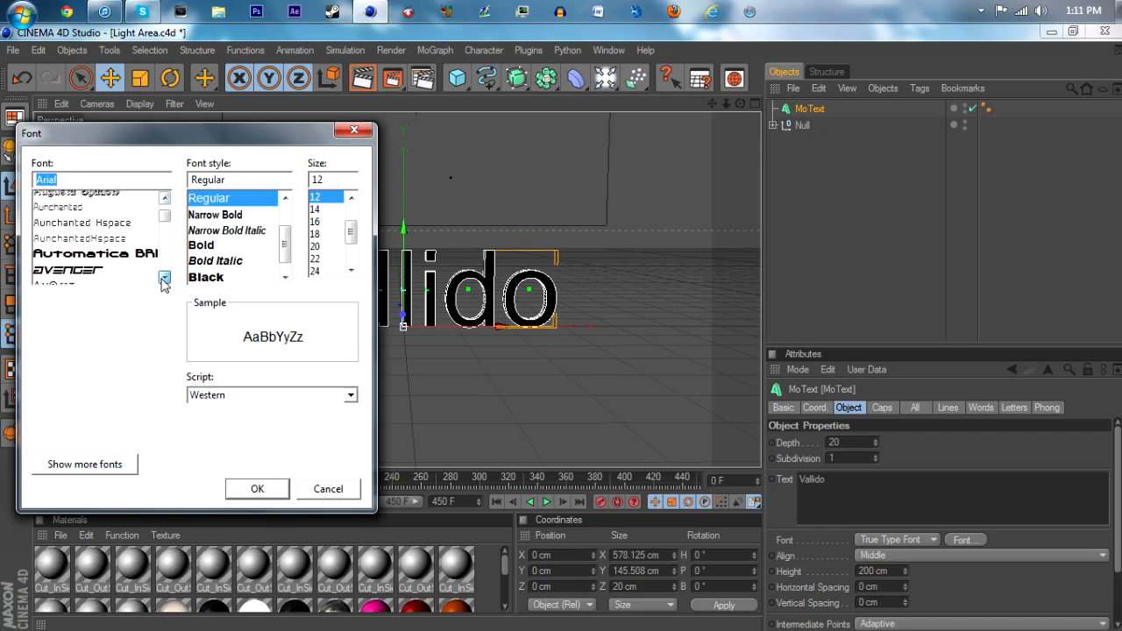
{"action": "left_click", "coordinate": [54, 228]}
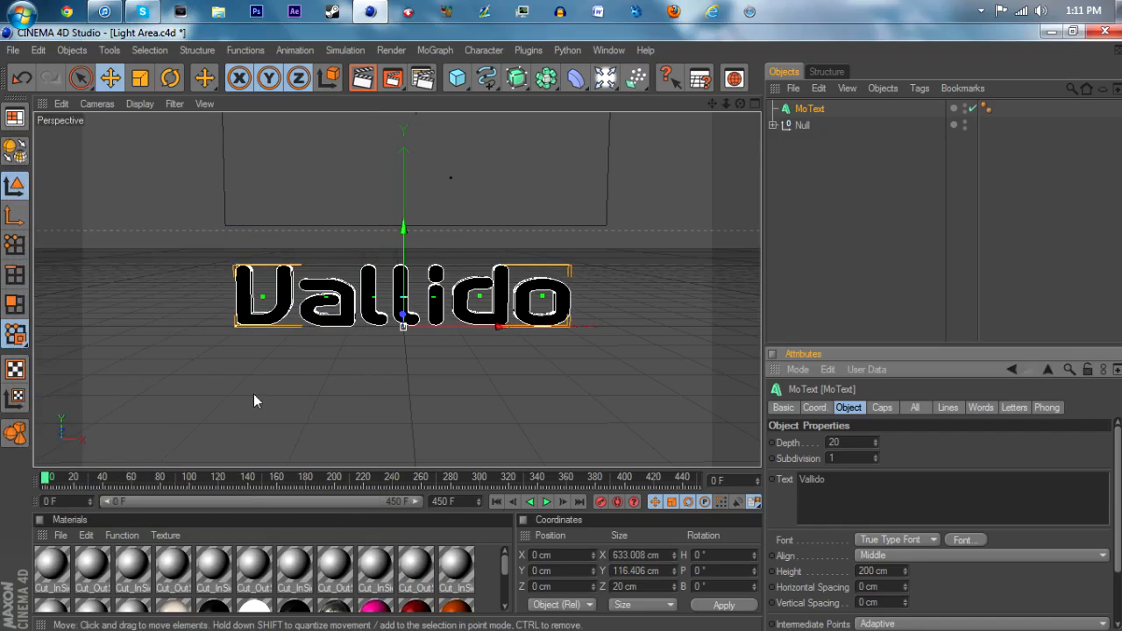
{"action": "left_click", "coordinate": [965, 541]}
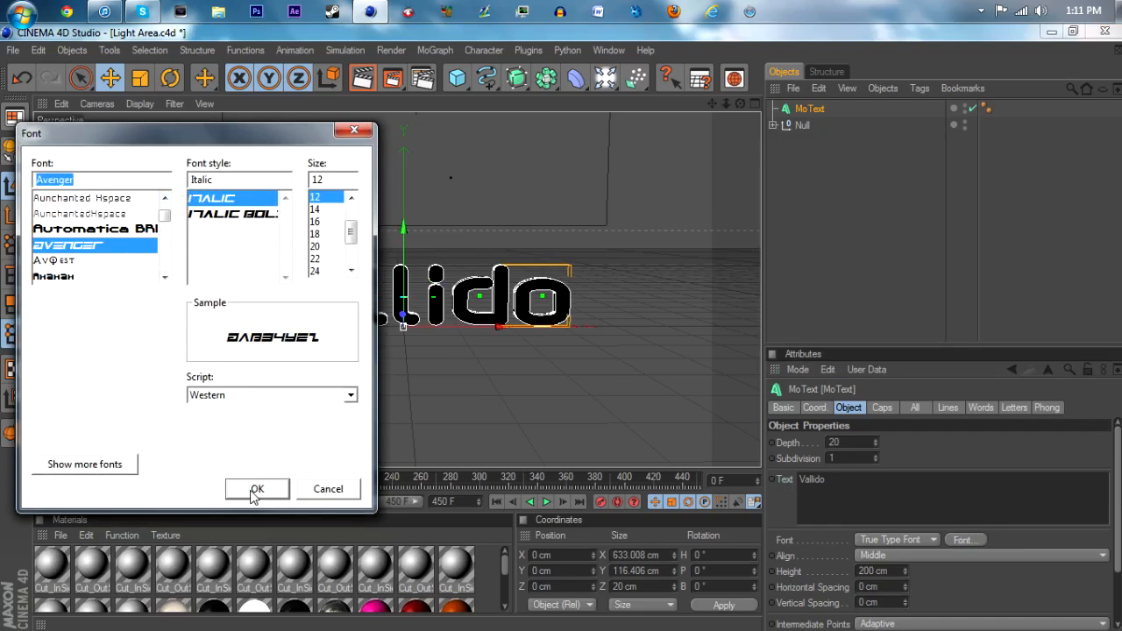
{"action": "left_click", "coordinate": [256, 488]}
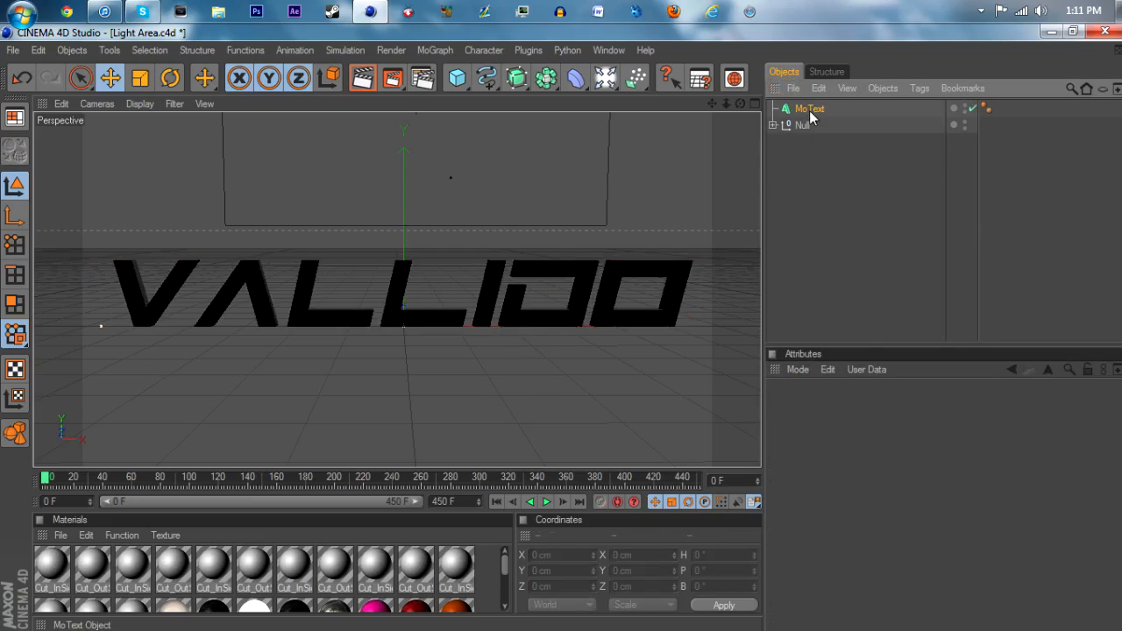
Step: Shatter the Vallido MoText into 20 pieces with the Thrausi plugin
{"action": "left_click", "coordinate": [528, 49]}
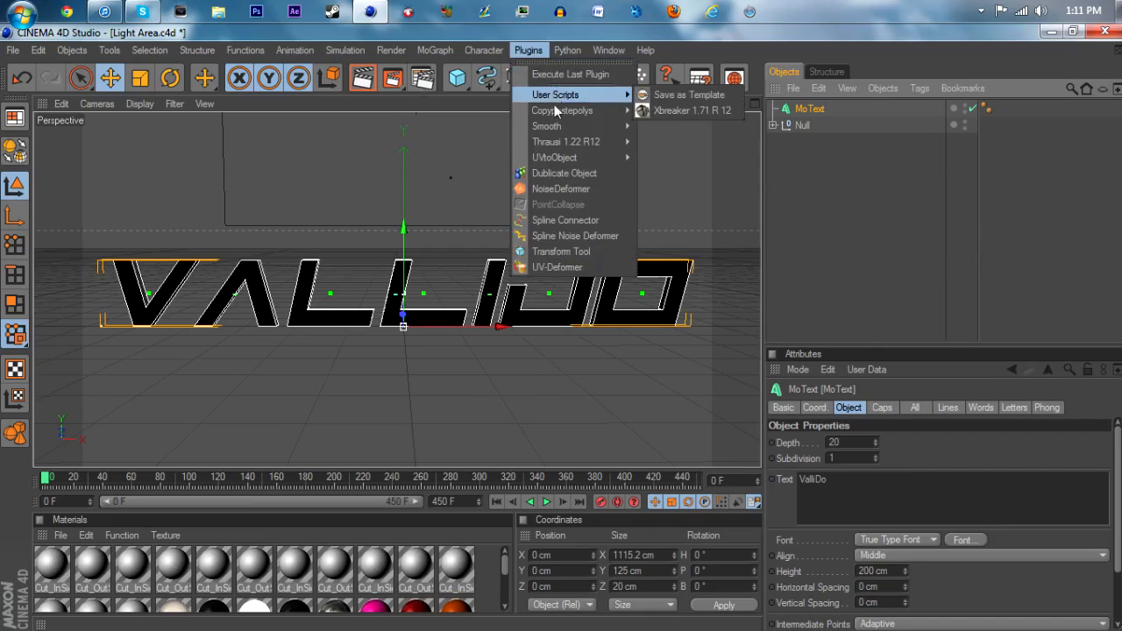
{"action": "left_click", "coordinate": [566, 140]}
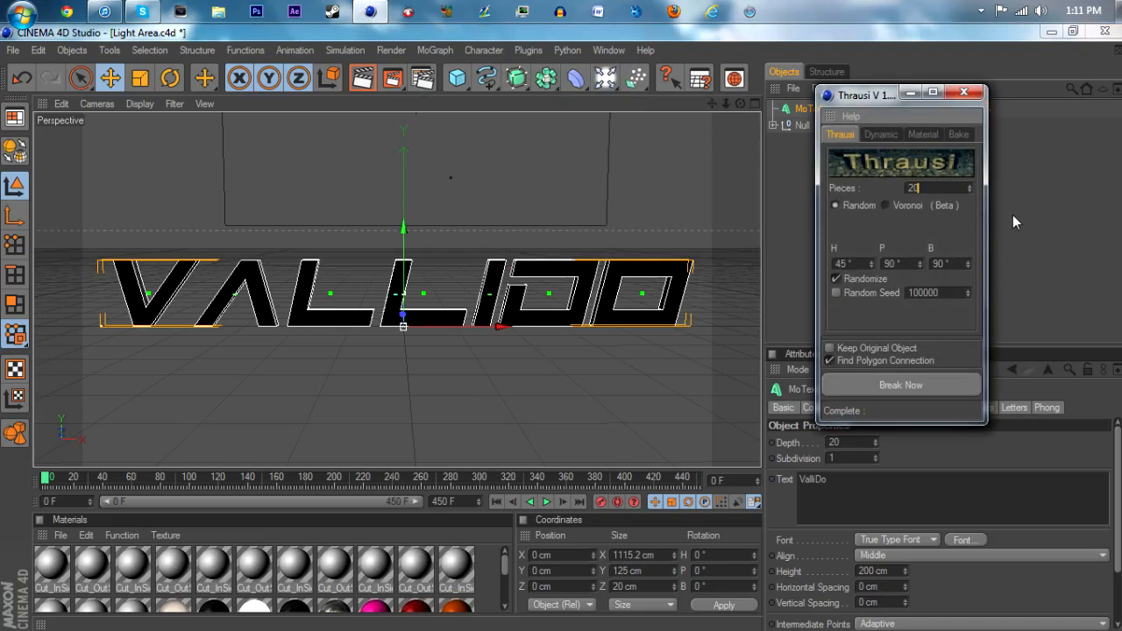
{"action": "left_click", "coordinate": [902, 386]}
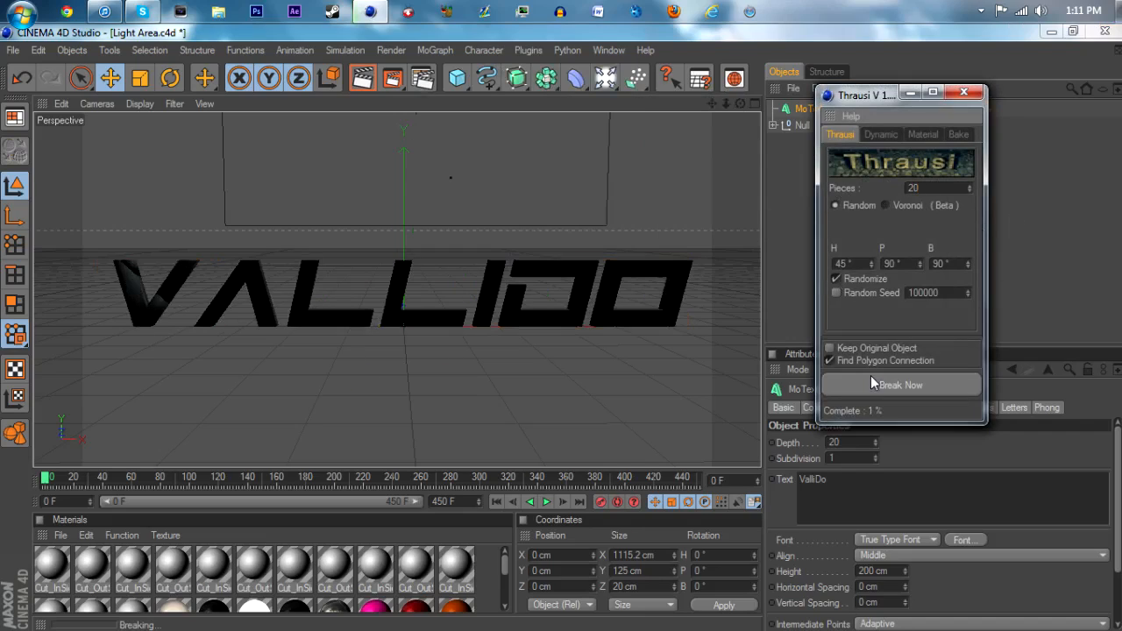
{"action": "left_click", "coordinate": [901, 385]}
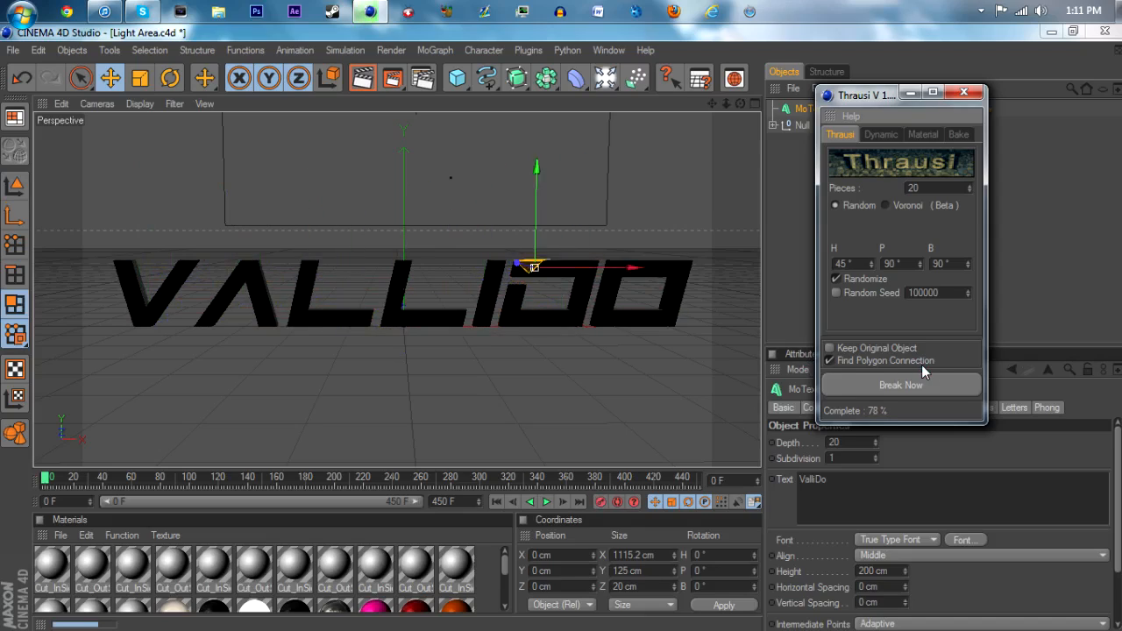
{"action": "left_click", "coordinate": [901, 386]}
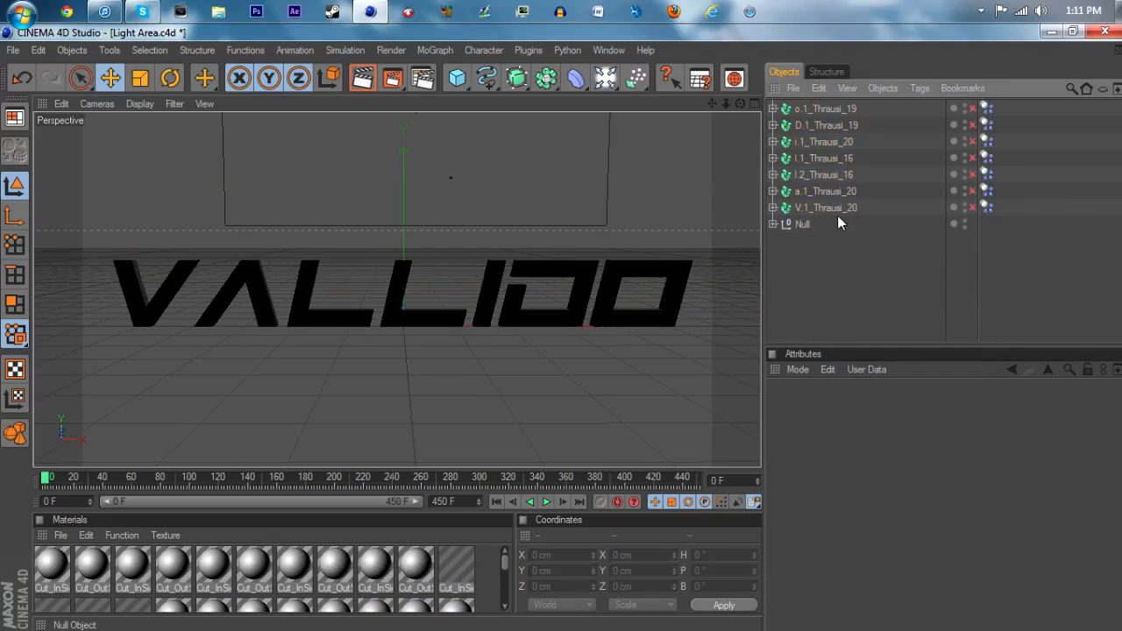
Step: Group the shattered letter pieces under one null and add a MoGraph Fracture object
{"action": "left_click", "coordinate": [824, 109]}
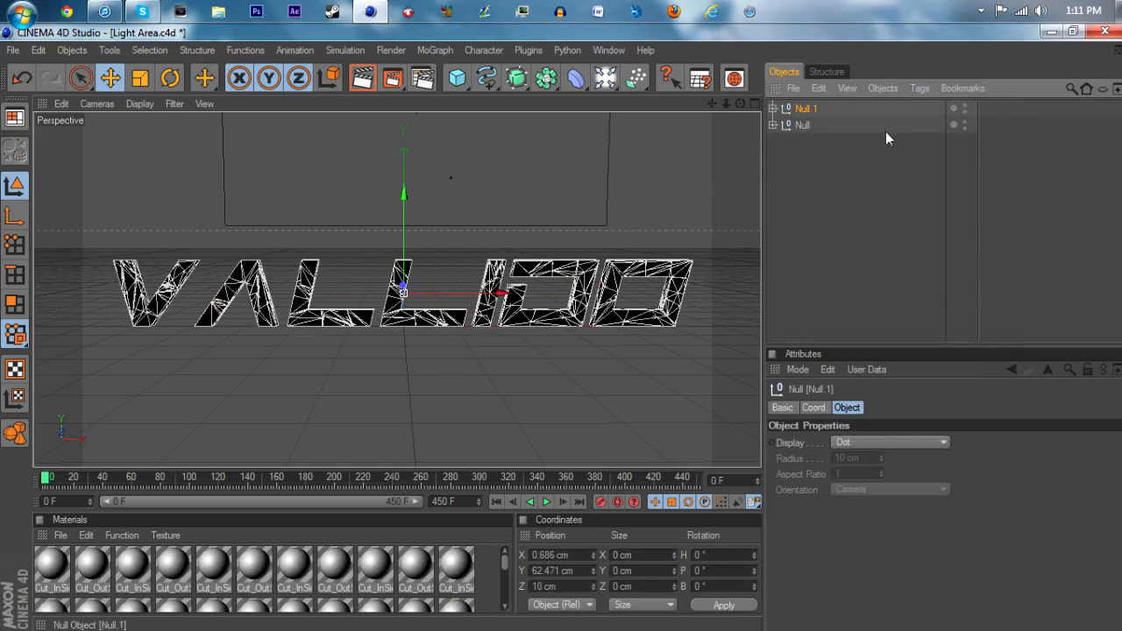
{"action": "left_click", "coordinate": [72, 50]}
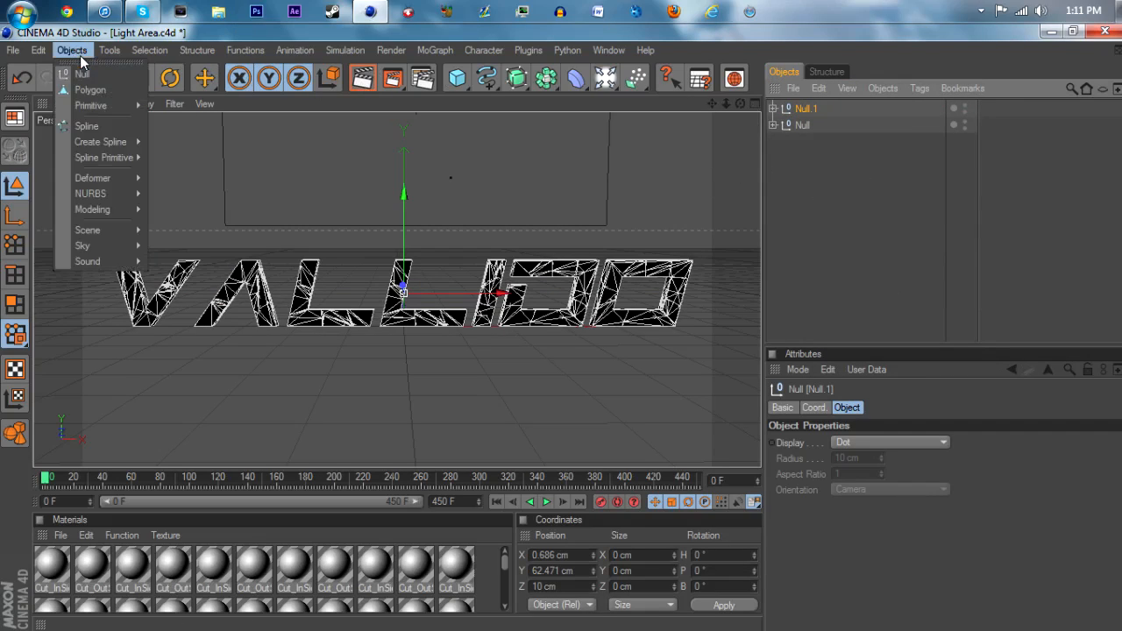
{"action": "left_click", "coordinate": [72, 49]}
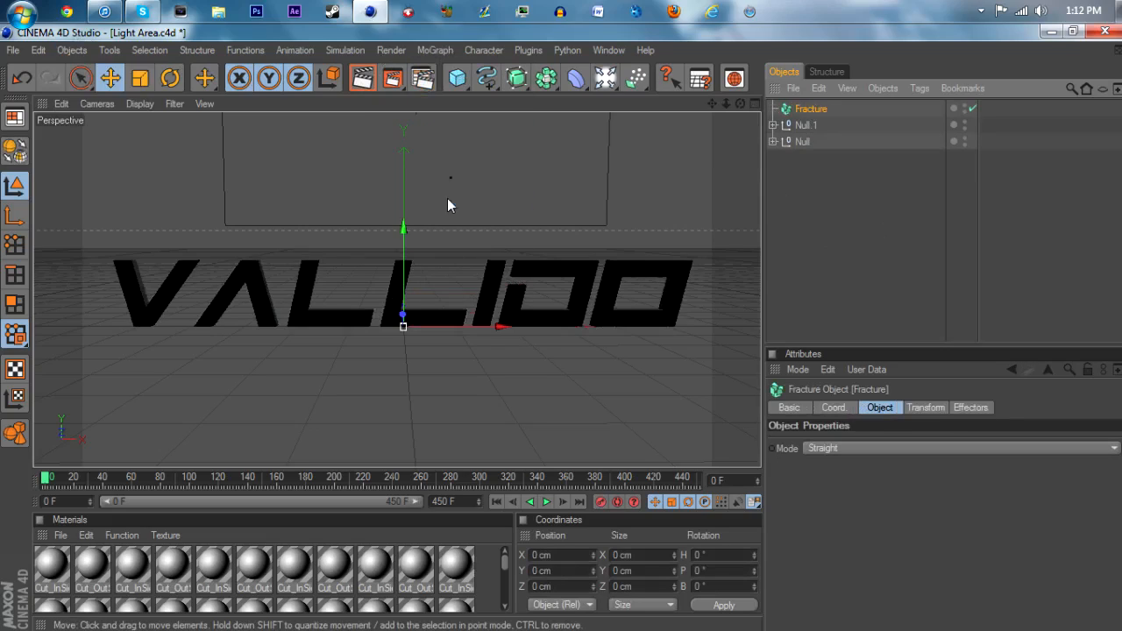
Step: Parent the text null under the Fracture object and set its mode to Explode Segments
{"action": "left_click", "coordinate": [805, 127]}
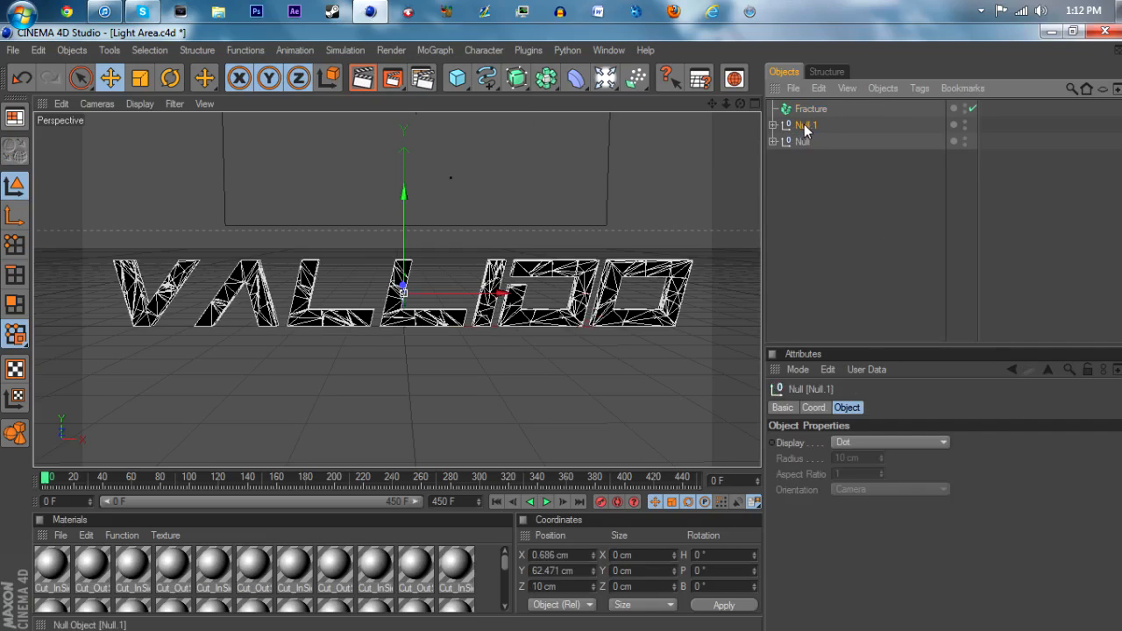
{"action": "left_click", "coordinate": [811, 108]}
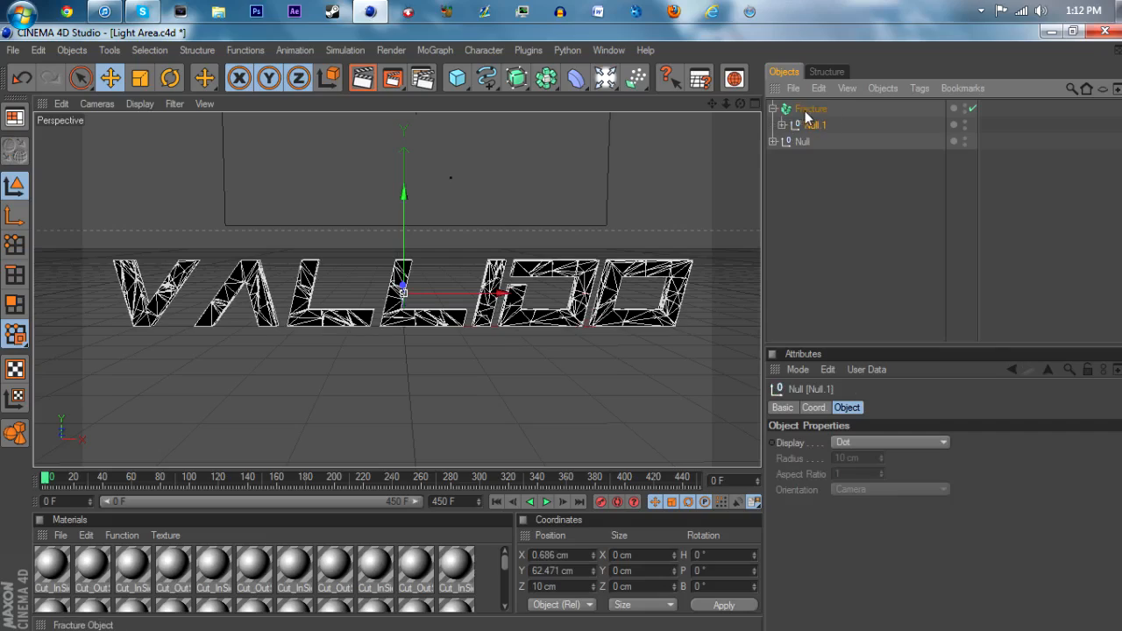
{"action": "left_click", "coordinate": [810, 109]}
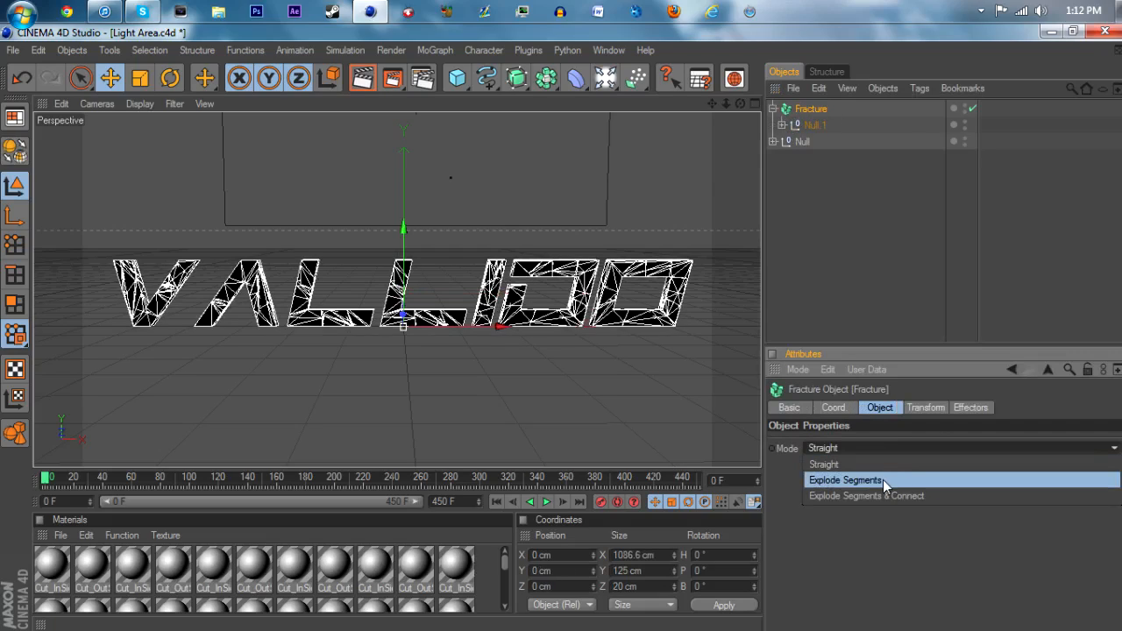
{"action": "left_click", "coordinate": [845, 481]}
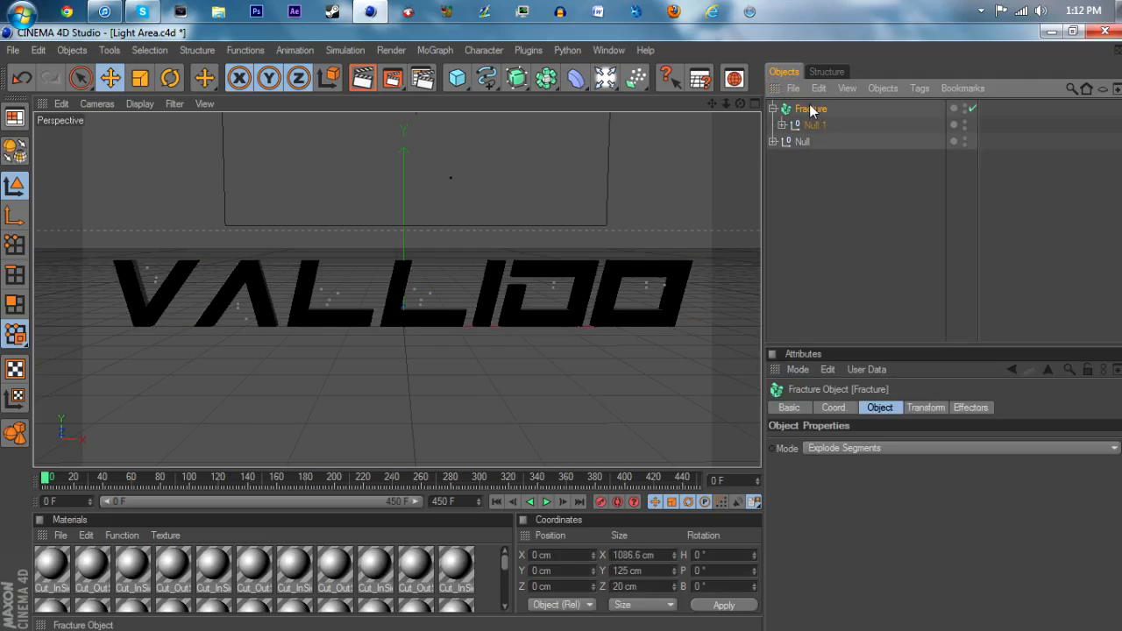
{"action": "left_click", "coordinate": [810, 109]}
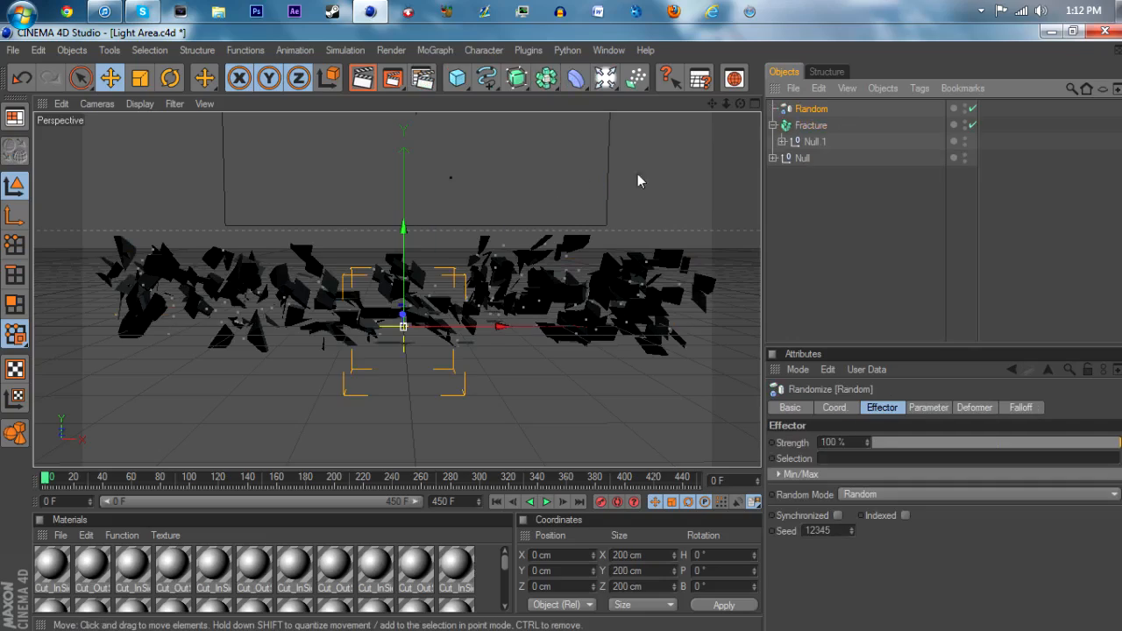
Step: Add a Random effector to the Fracture and settle its strength around 39% for slight scattering
{"action": "left_click", "coordinate": [810, 126]}
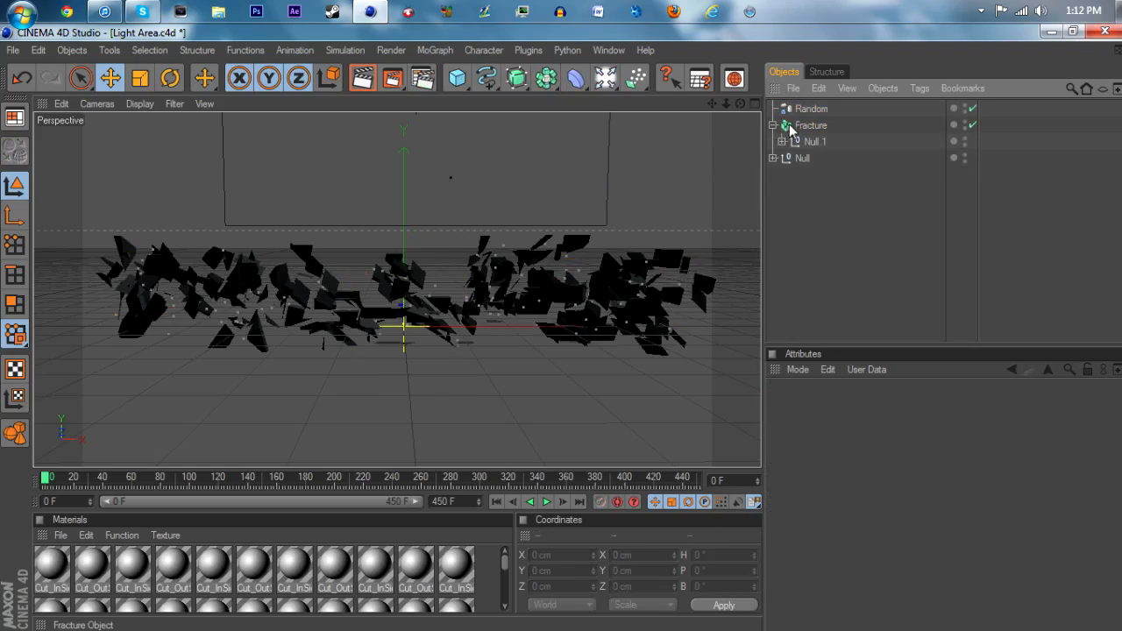
{"action": "left_click", "coordinate": [810, 108]}
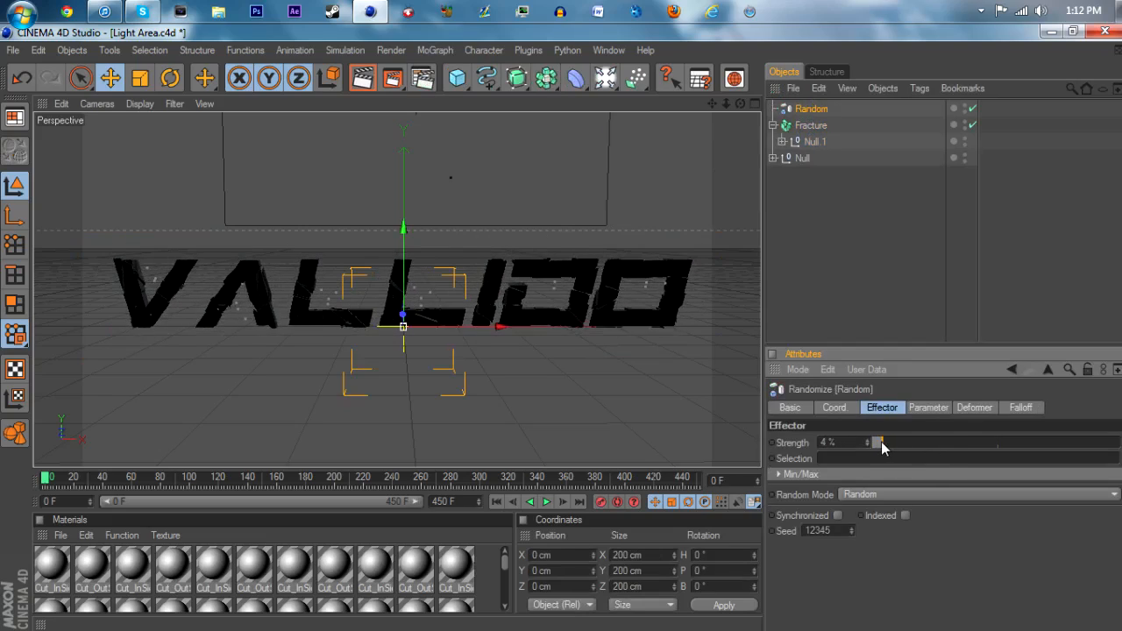
{"action": "left_click_drag", "start_coordinate": [879, 442], "coordinate": [893, 442]}
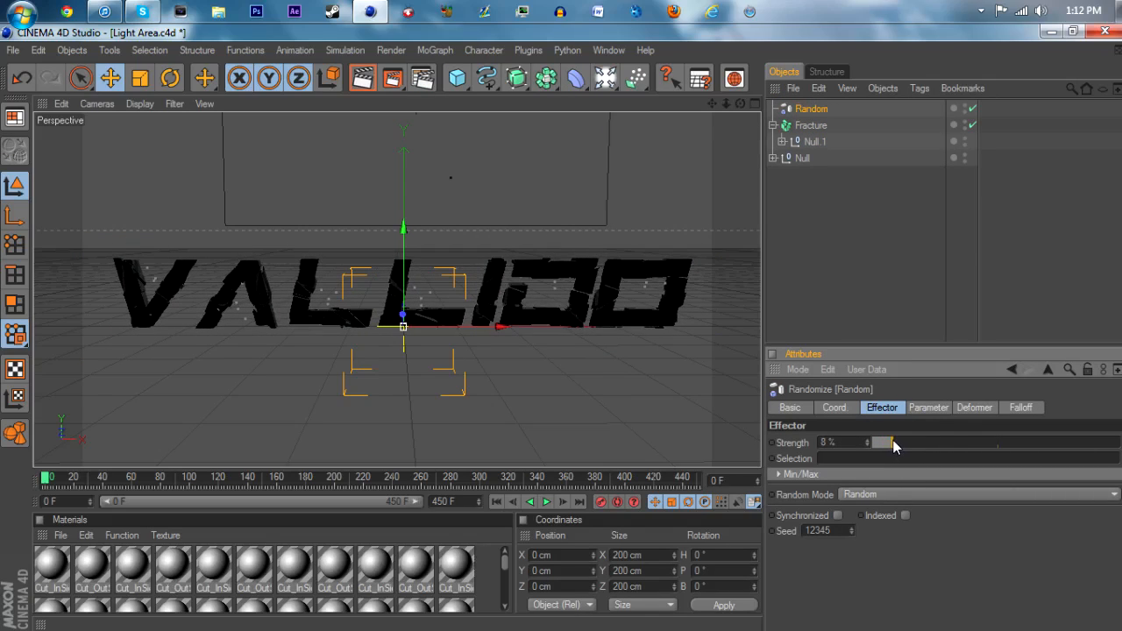
{"action": "left_click_drag", "start_coordinate": [868, 442], "coordinate": [891, 442]}
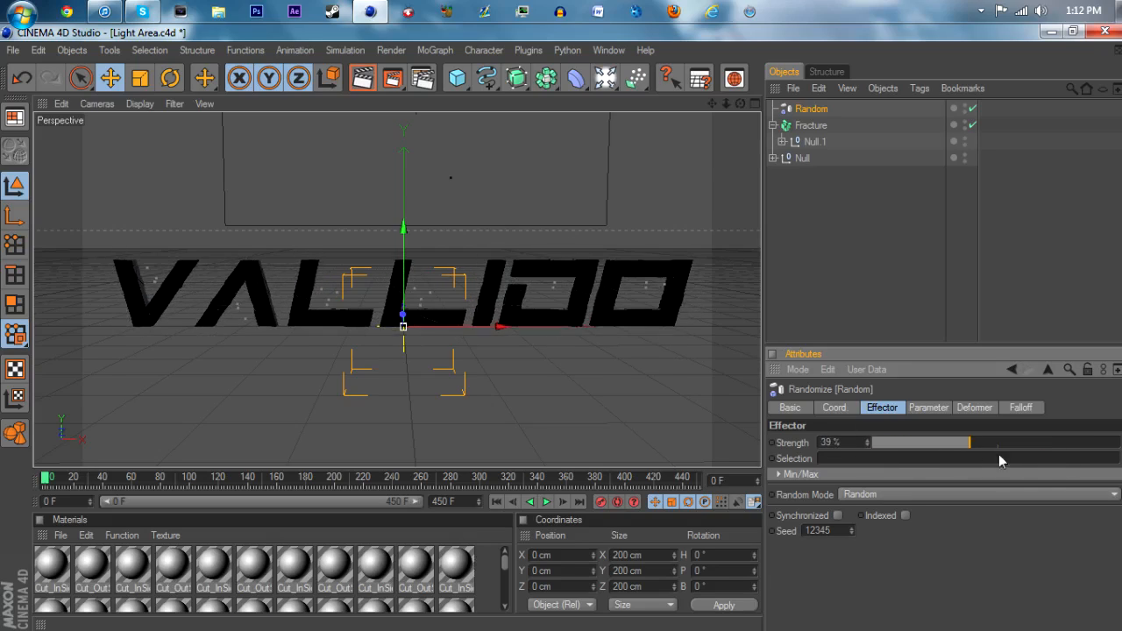
{"action": "left_click_drag", "start_coordinate": [968, 442], "coordinate": [887, 442]}
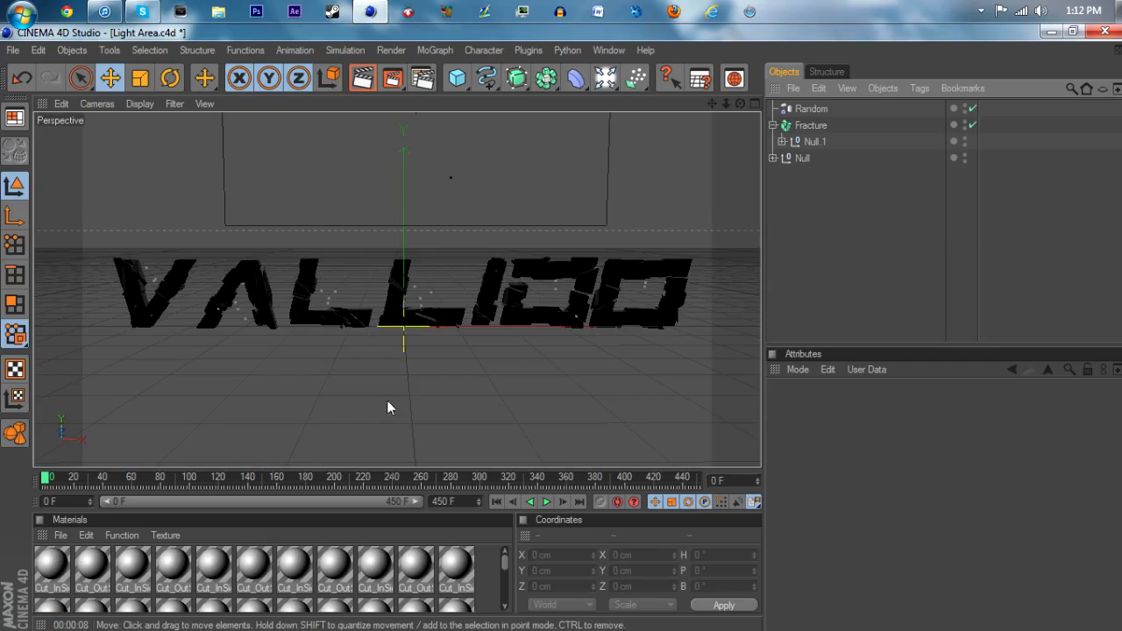
Step: Give the Cut_InSide material a cyan colour (R0 G221 B255) with specular turned off
{"action": "double_click", "coordinate": [50, 570]}
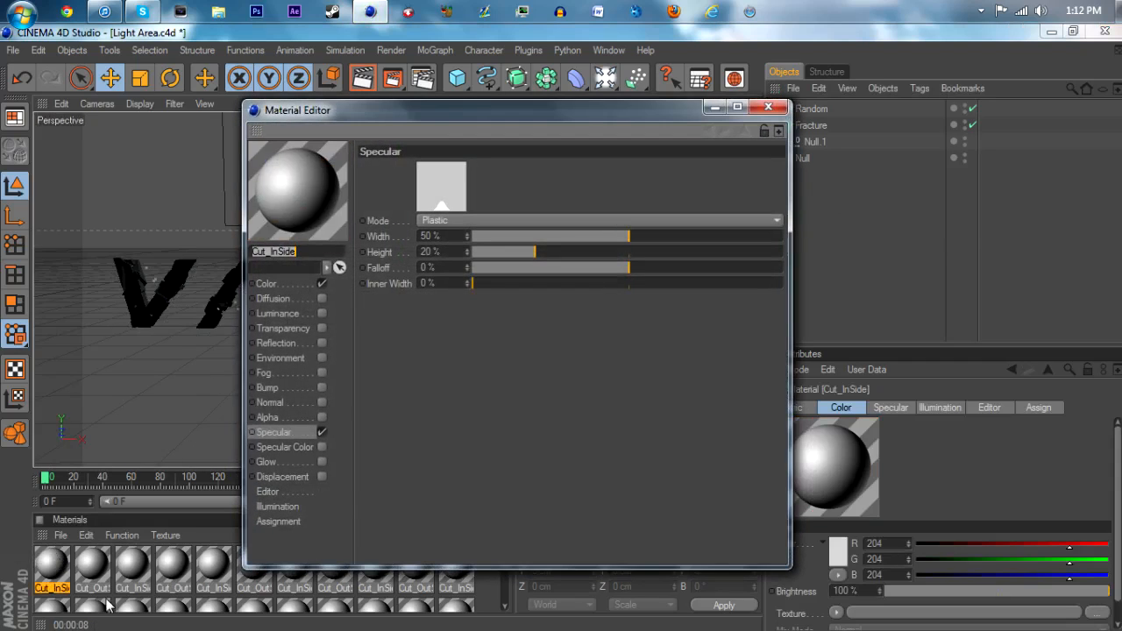
{"action": "left_click_drag", "start_coordinate": [298, 108], "coordinate": [551, 98]}
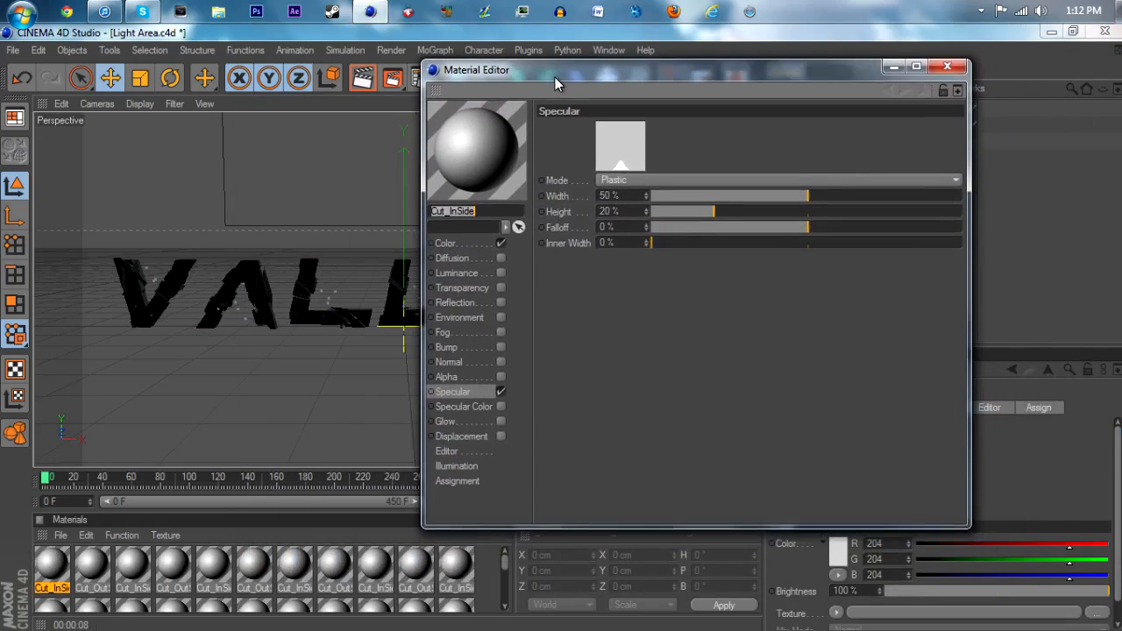
{"action": "left_click", "coordinate": [446, 242]}
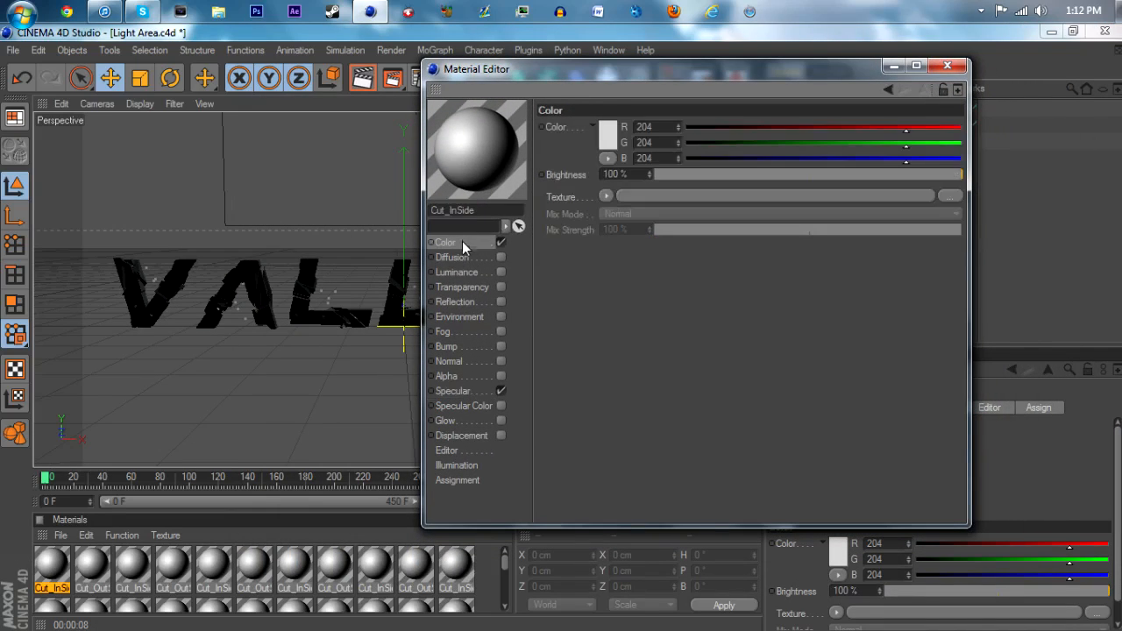
{"action": "left_click", "coordinate": [453, 389]}
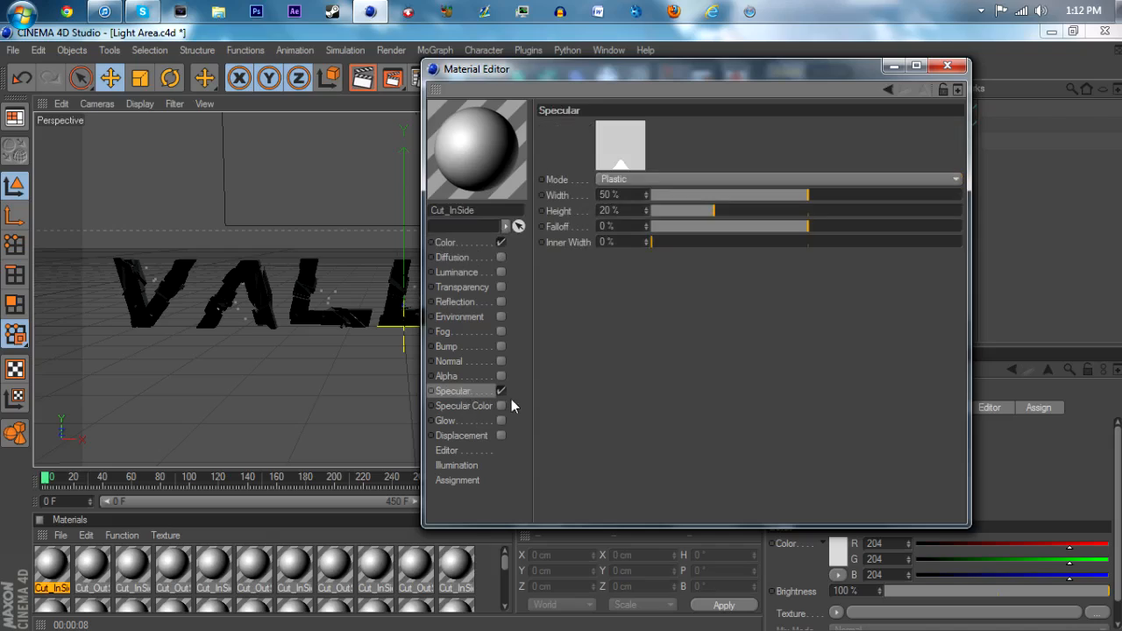
{"action": "left_click", "coordinate": [446, 242]}
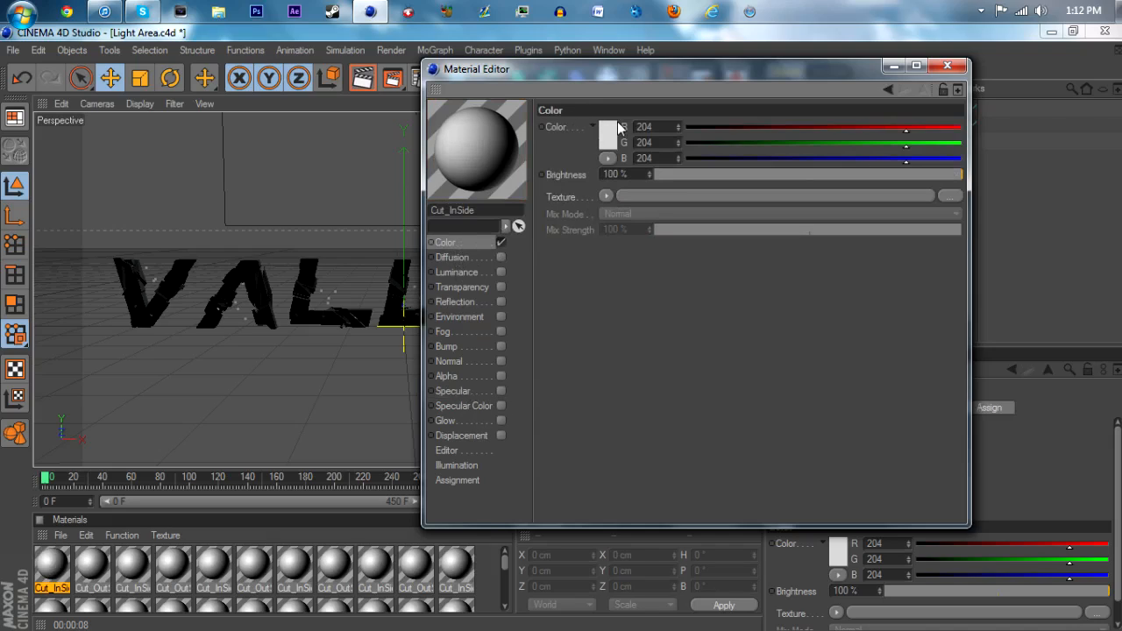
{"action": "left_click", "coordinate": [609, 126]}
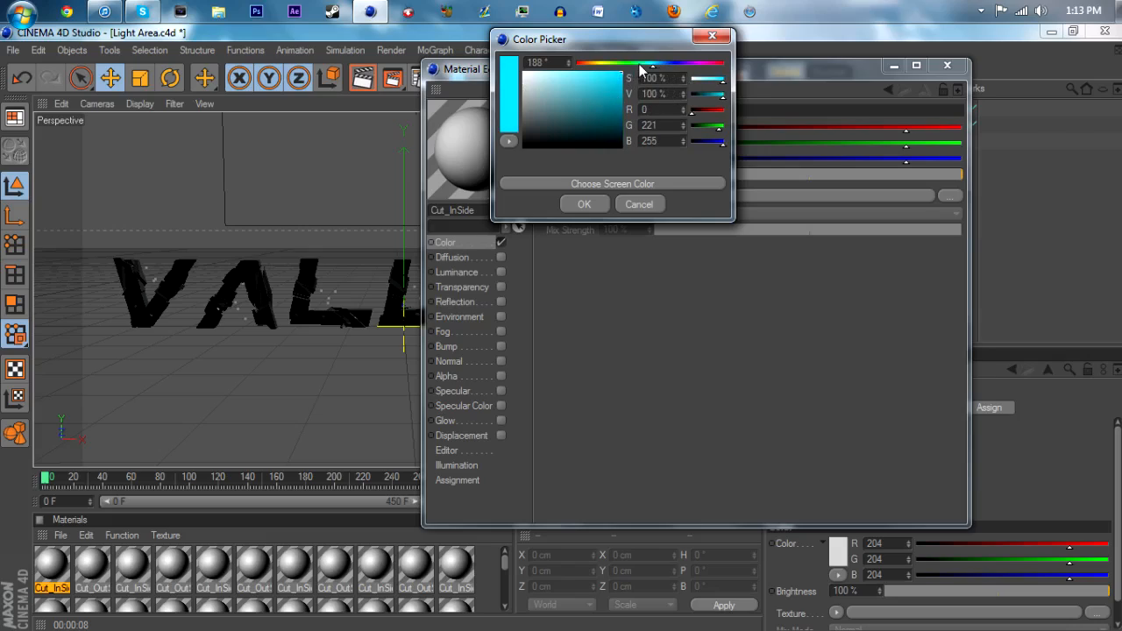
{"action": "left_click", "coordinate": [584, 204]}
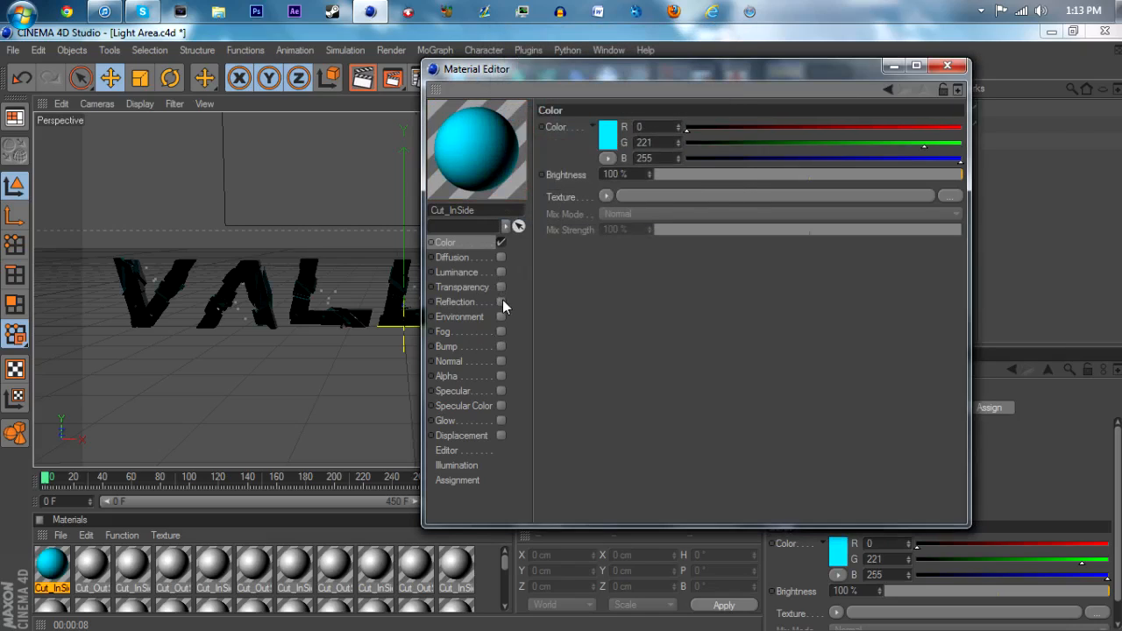
Step: Enable 30% reflection and glow on Cut_InSide, then select the Cut_OutSide material
{"action": "left_click", "coordinate": [456, 302]}
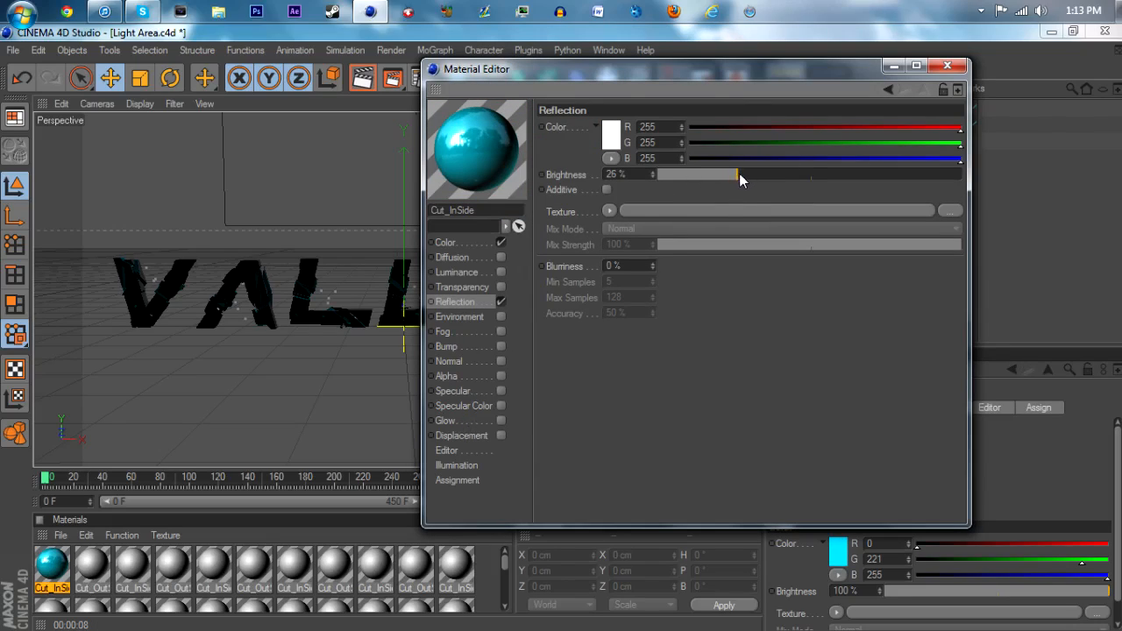
{"action": "left_click_drag", "start_coordinate": [721, 174], "coordinate": [751, 173]}
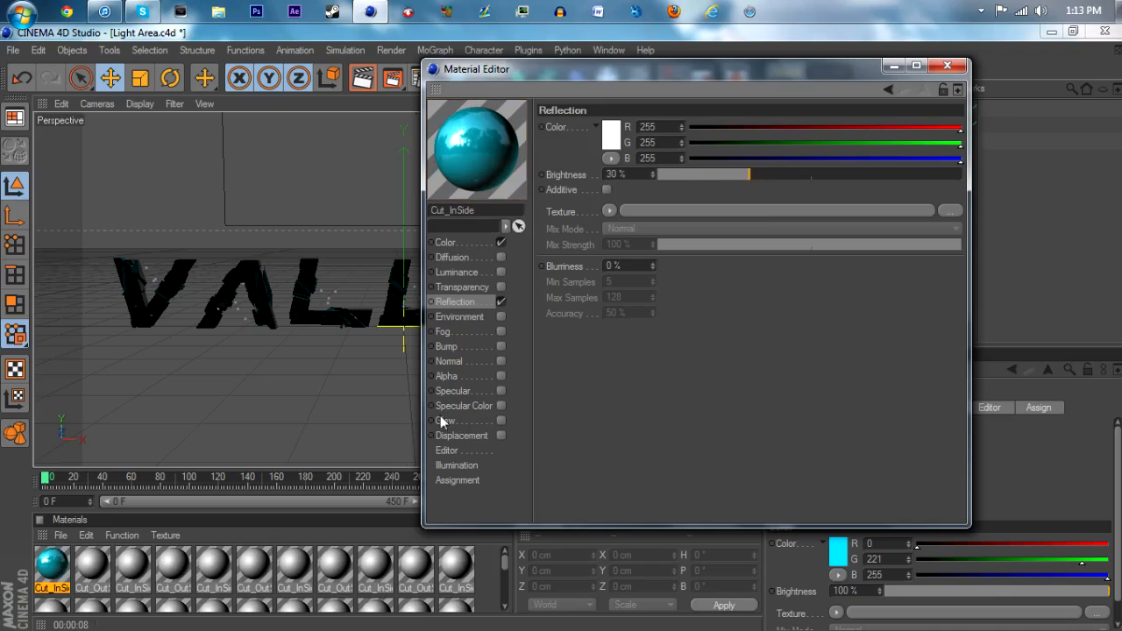
{"action": "left_click", "coordinate": [446, 421]}
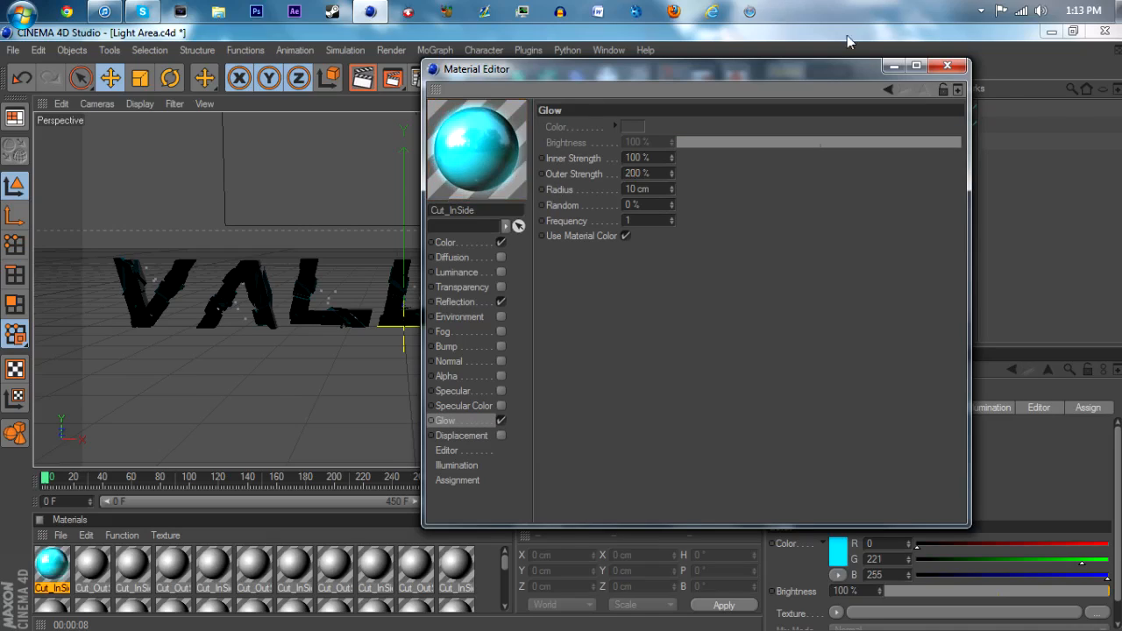
{"action": "left_click", "coordinate": [947, 67]}
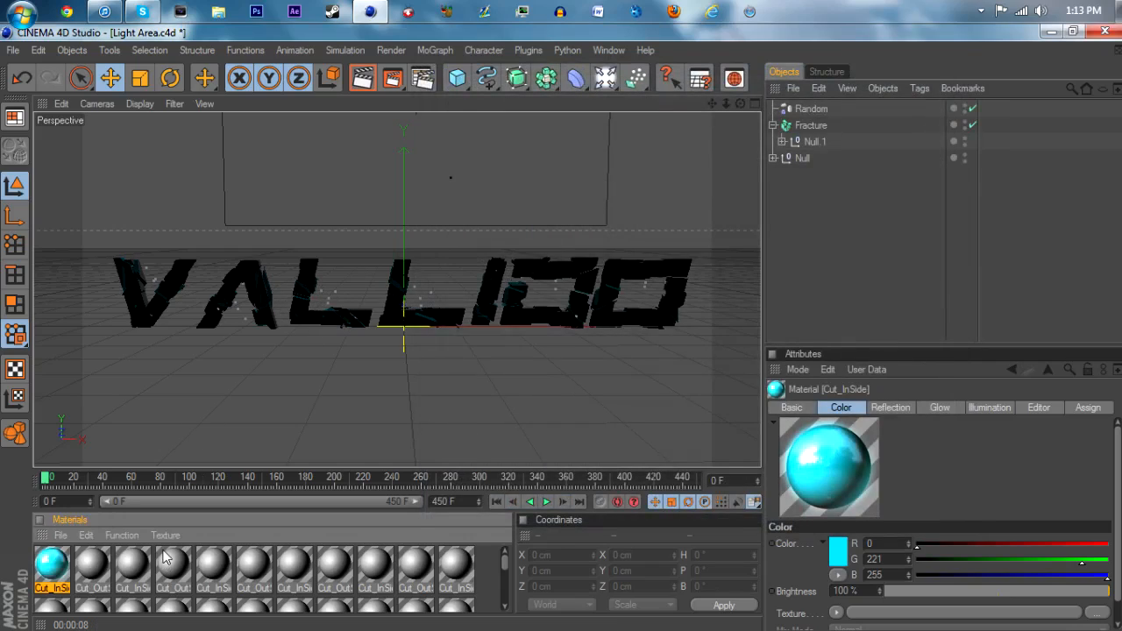
{"action": "left_click", "coordinate": [92, 568]}
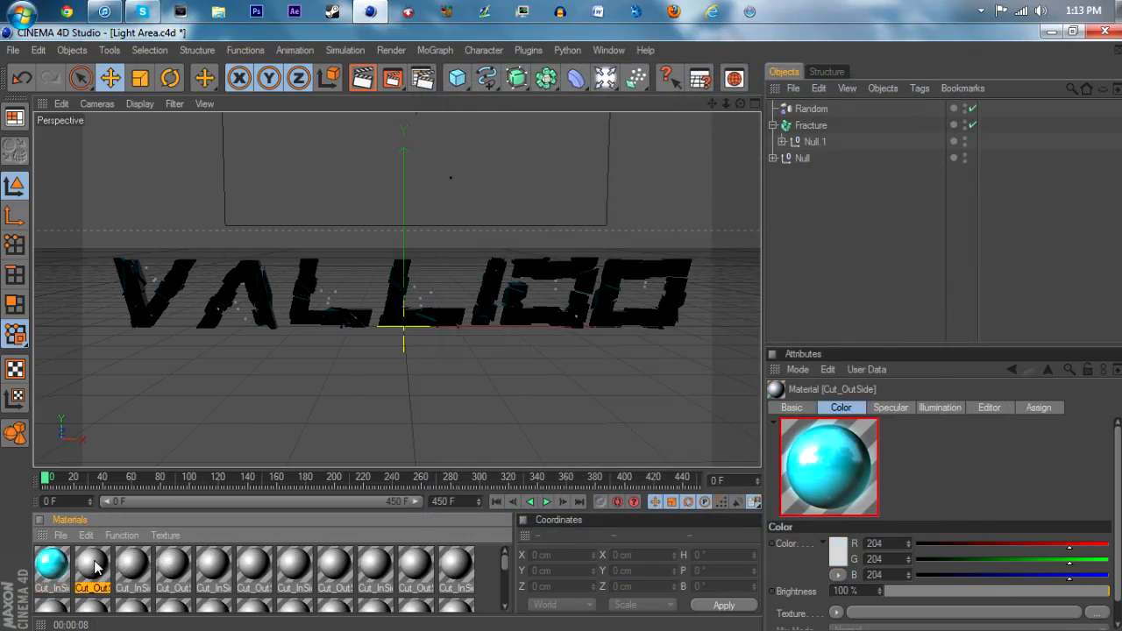
Step: Make the Cut_OutSide material white with 30% reflection brightness
{"action": "double_click", "coordinate": [51, 569]}
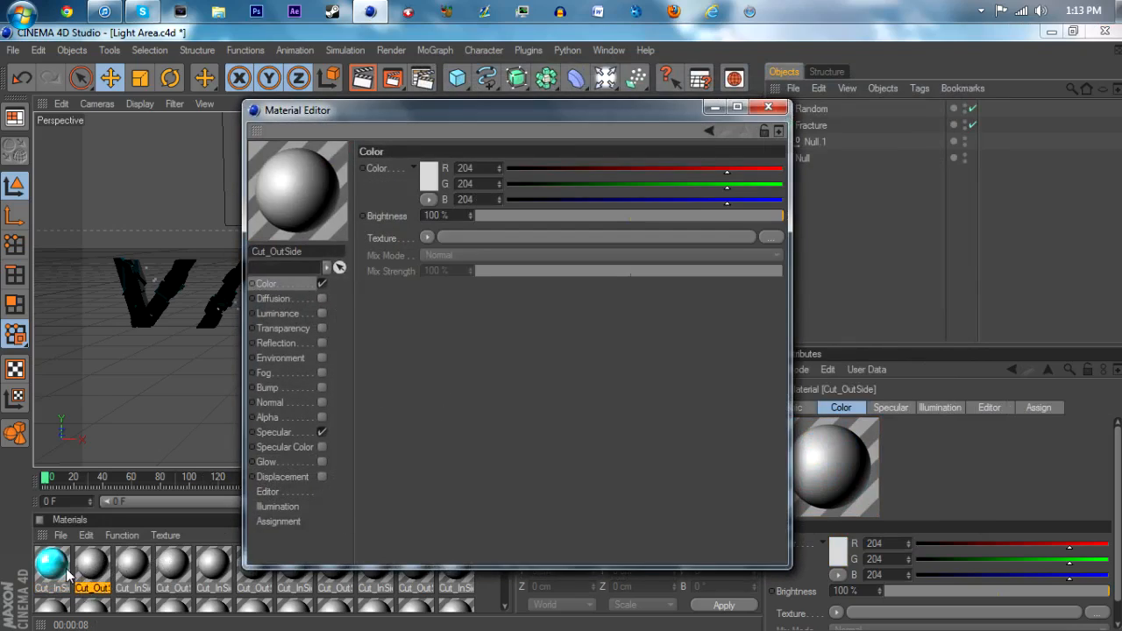
{"action": "left_click", "coordinate": [428, 168]}
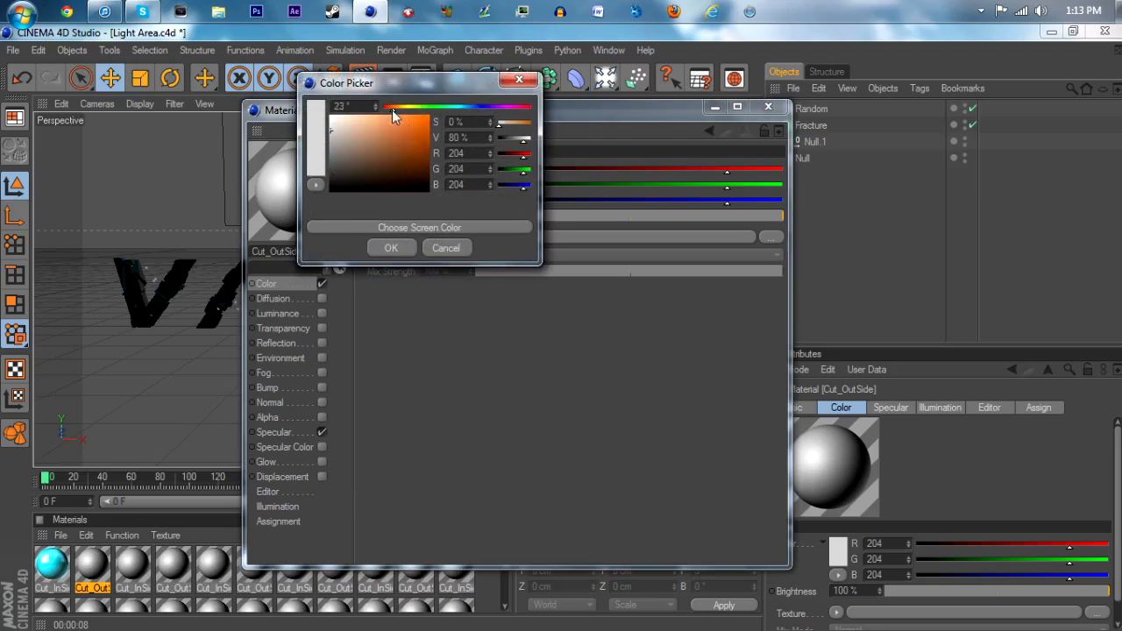
{"action": "left_click", "coordinate": [395, 116]}
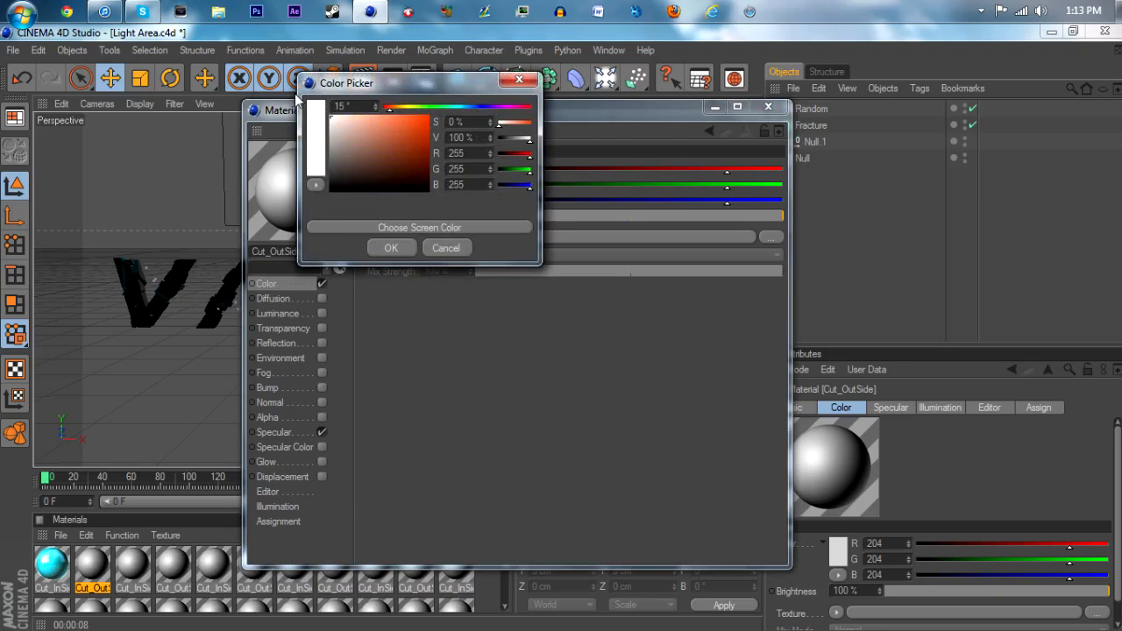
{"action": "left_click", "coordinate": [391, 247]}
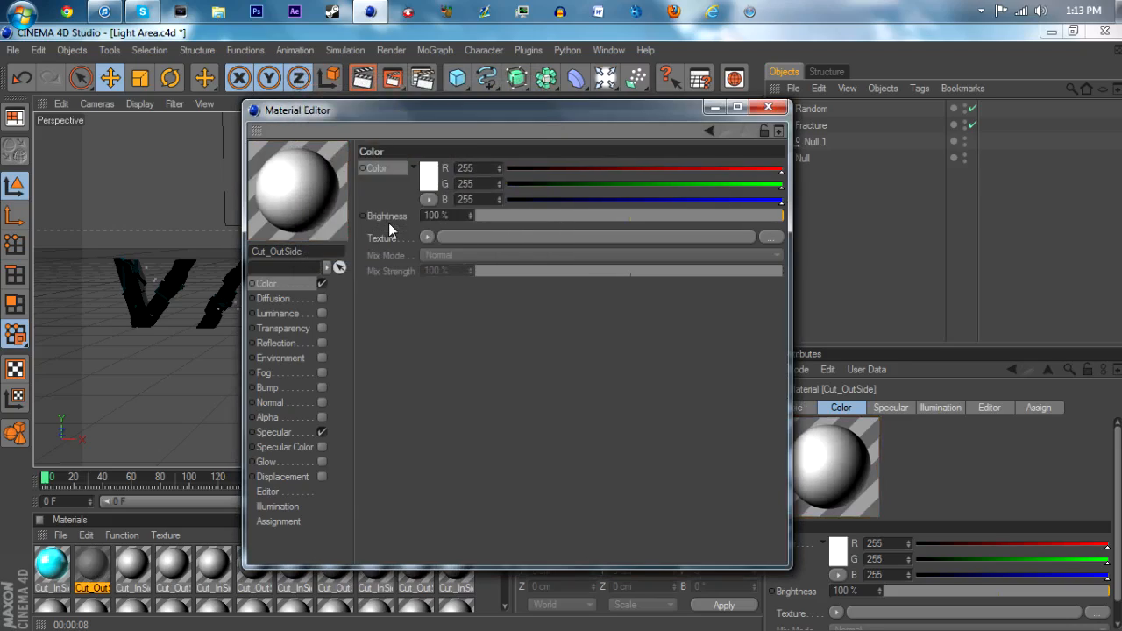
{"action": "left_click", "coordinate": [284, 328]}
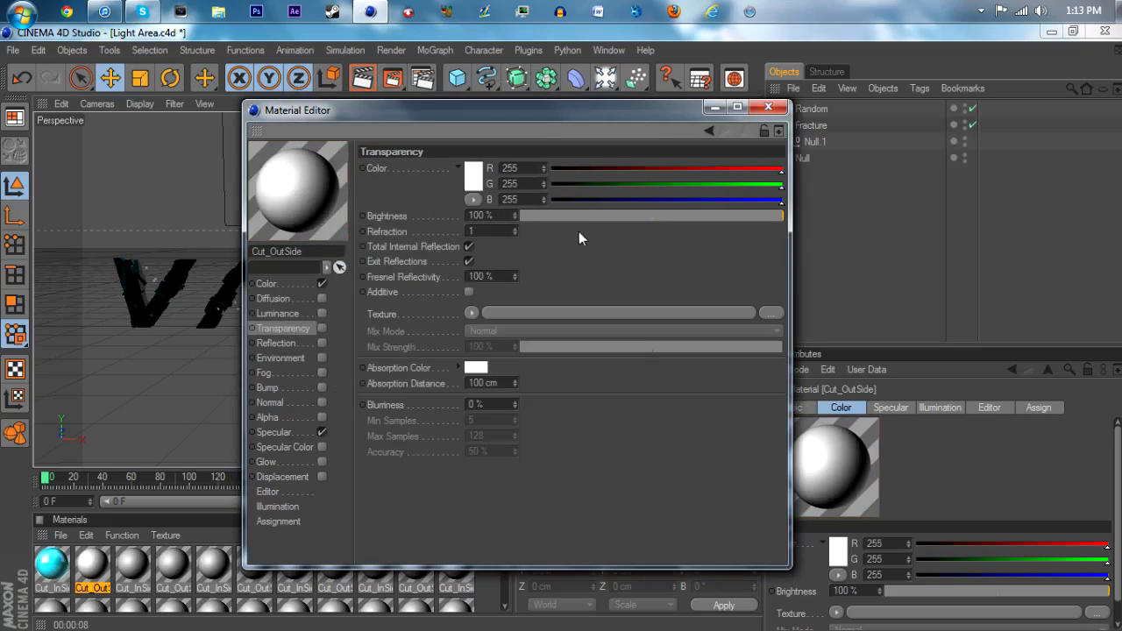
{"action": "left_click", "coordinate": [283, 342]}
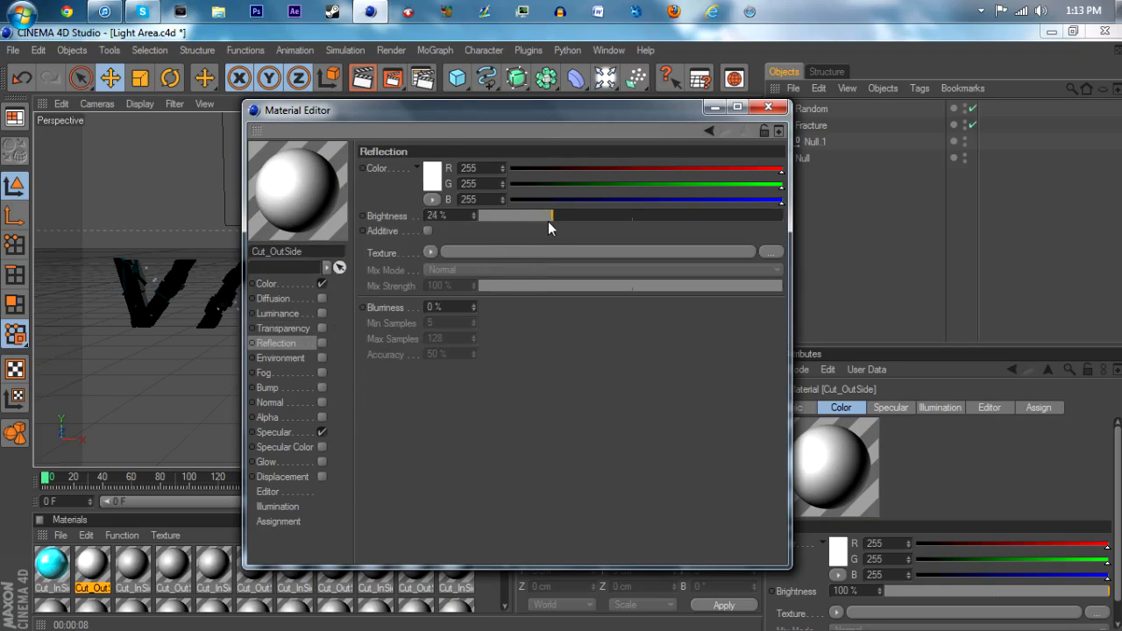
{"action": "left_click_drag", "start_coordinate": [550, 215], "coordinate": [570, 215]}
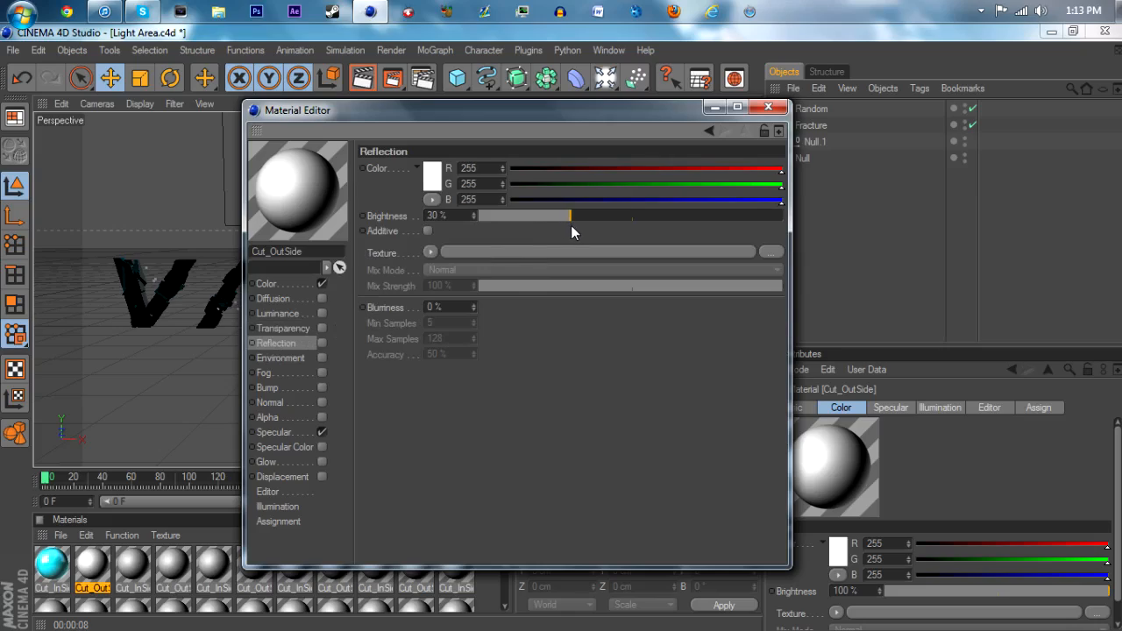
Step: Widen the Cut_OutSide specular (width 70, height 30, falloff 19) and add 10% luminance
{"action": "left_click", "coordinate": [273, 432]}
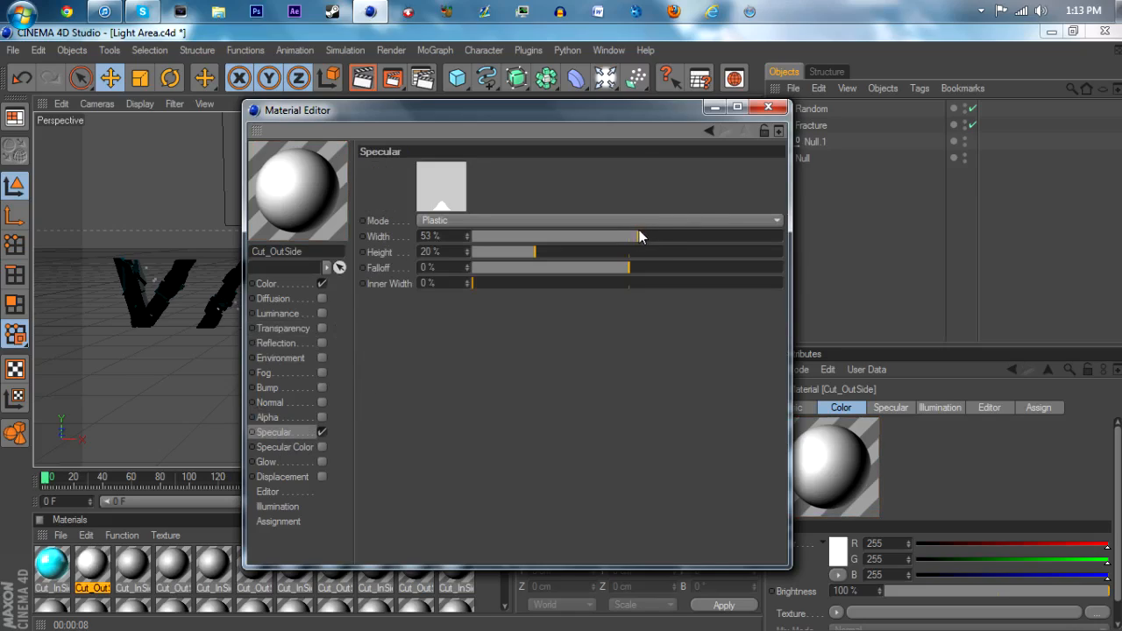
{"action": "left_click_drag", "start_coordinate": [535, 253], "coordinate": [575, 252]}
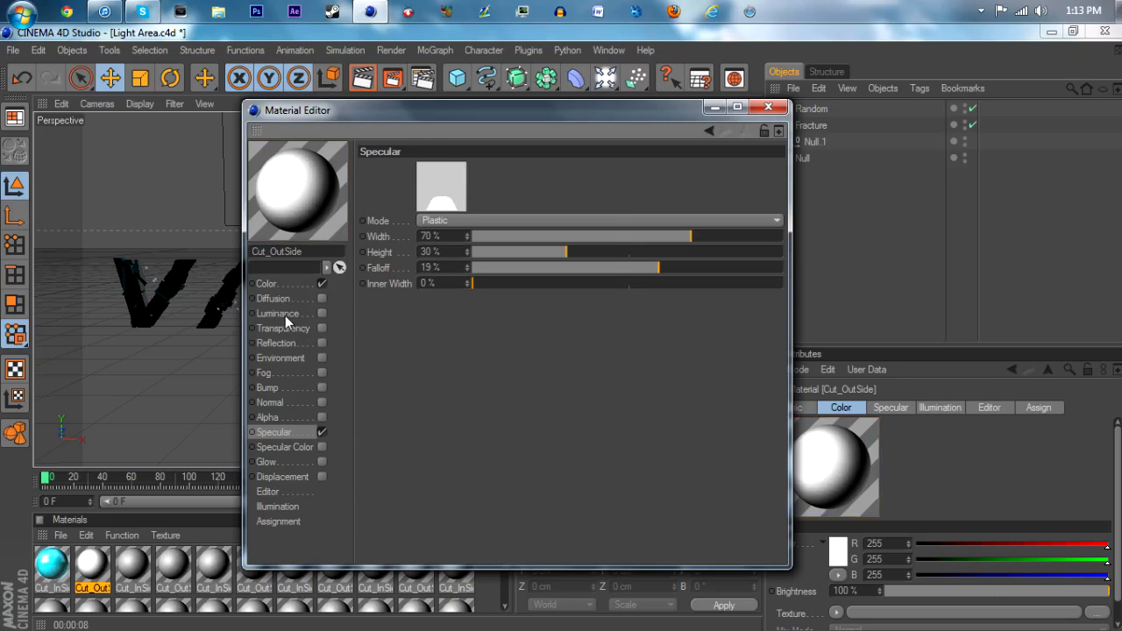
{"action": "left_click", "coordinate": [277, 312]}
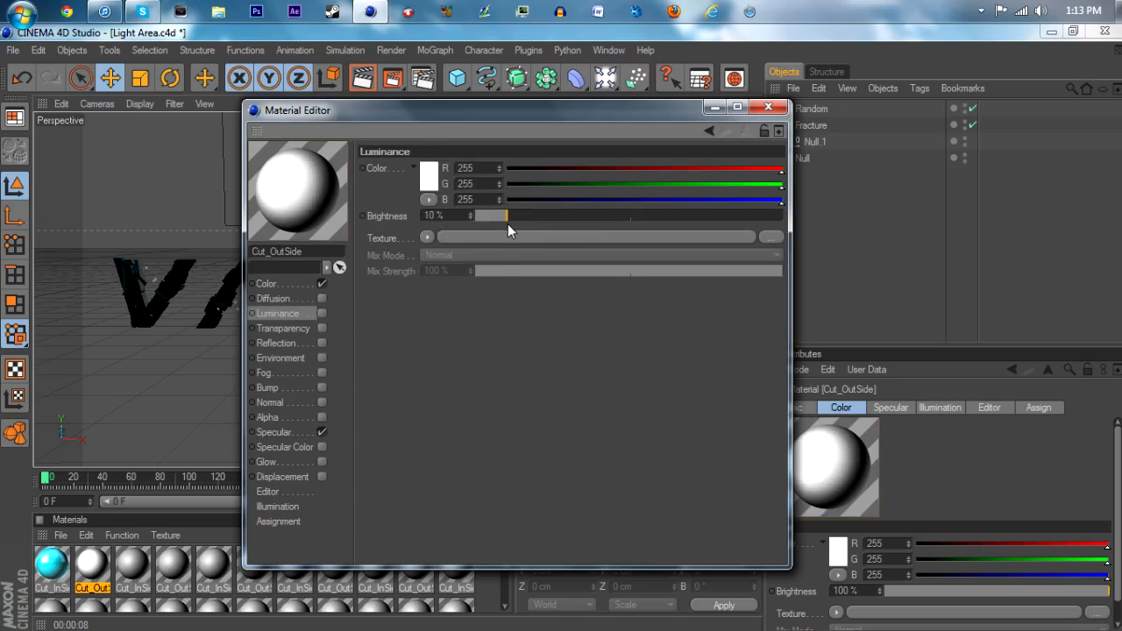
{"action": "left_click", "coordinate": [768, 107]}
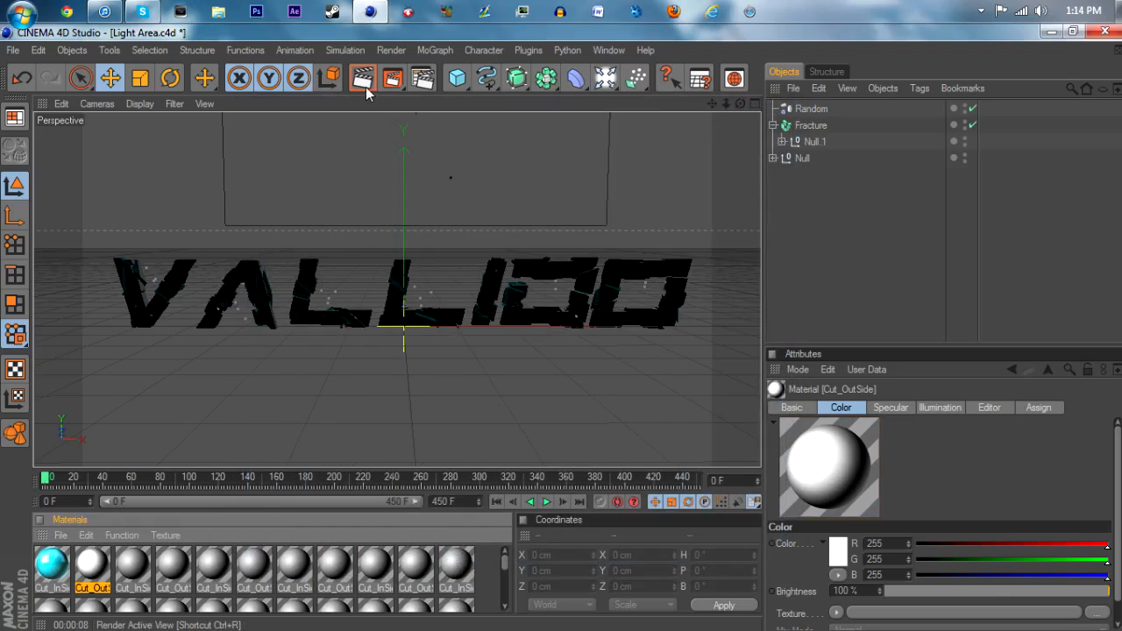
{"action": "left_click", "coordinate": [361, 77]}
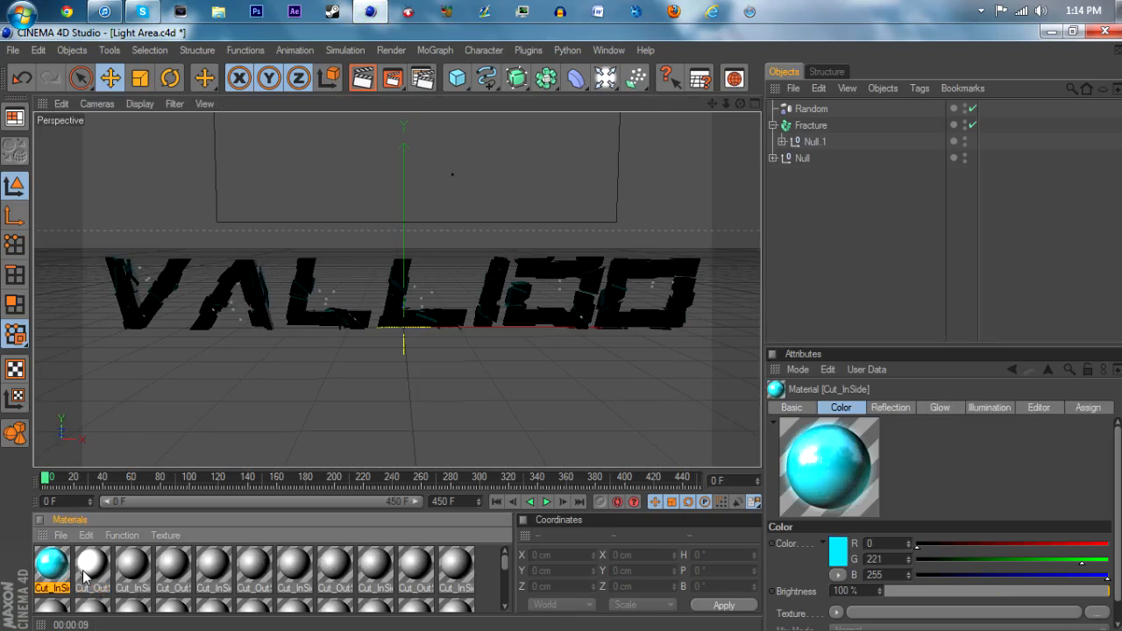
{"action": "left_click", "coordinate": [91, 564]}
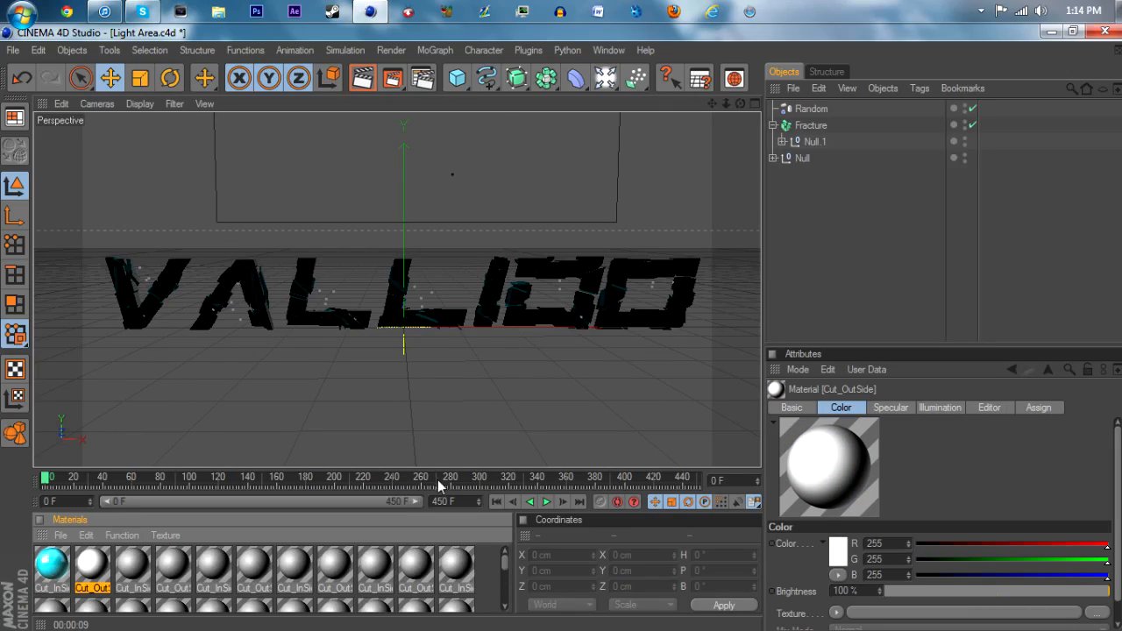
{"action": "mouse_move", "coordinate": [435, 477]}
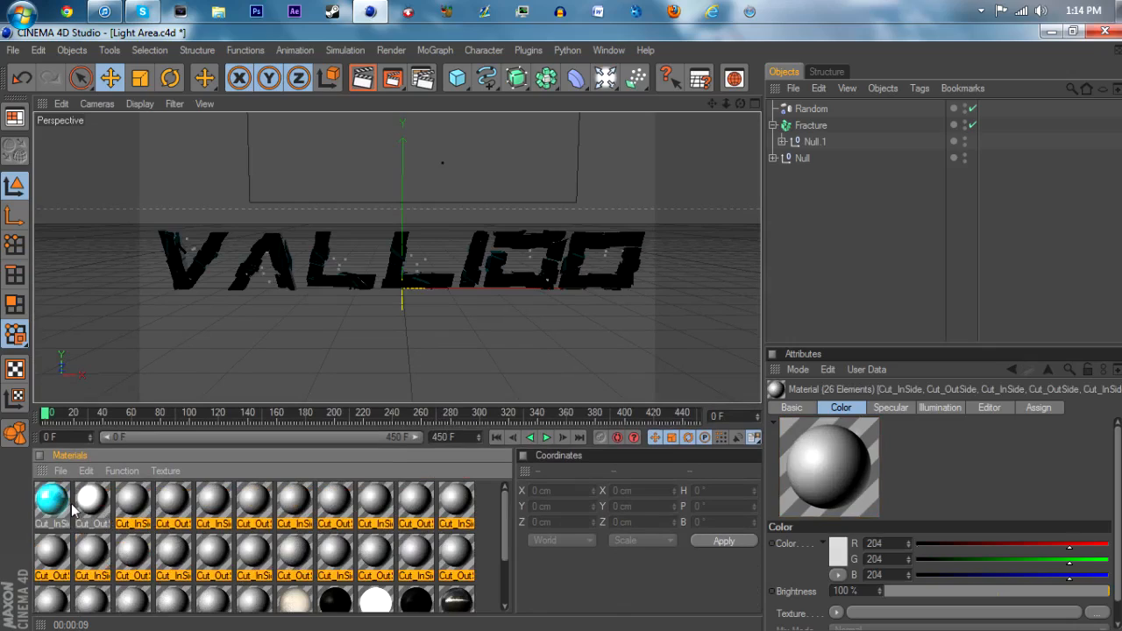
Step: Change Cut_OutSide to magenta and render the active view to check the result
{"action": "left_click", "coordinate": [91, 502]}
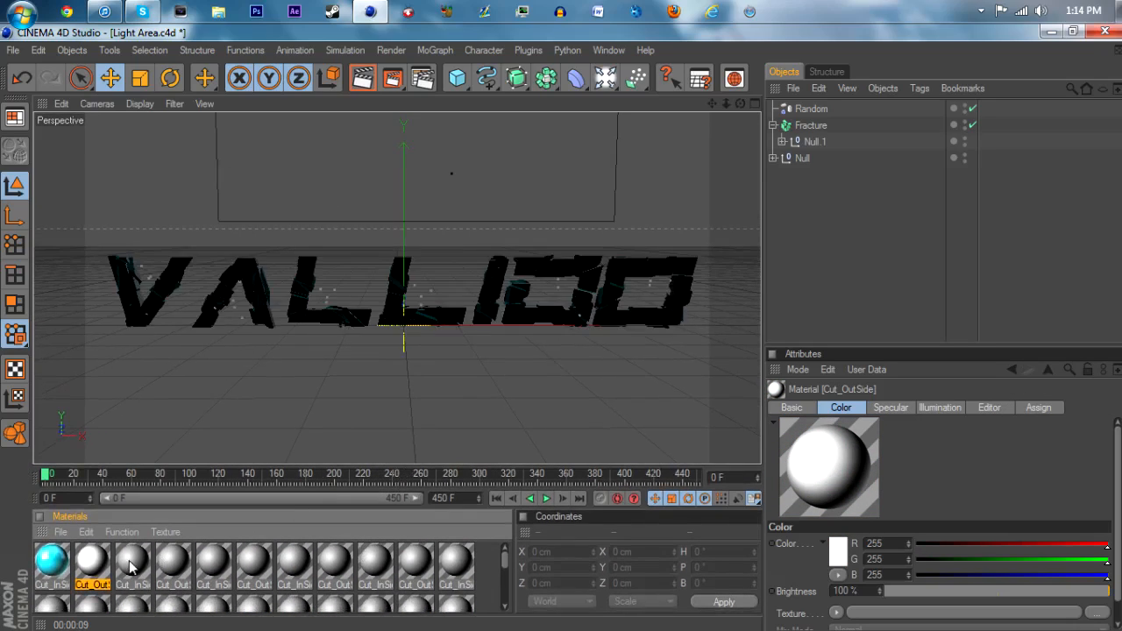
{"action": "double_click", "coordinate": [91, 562]}
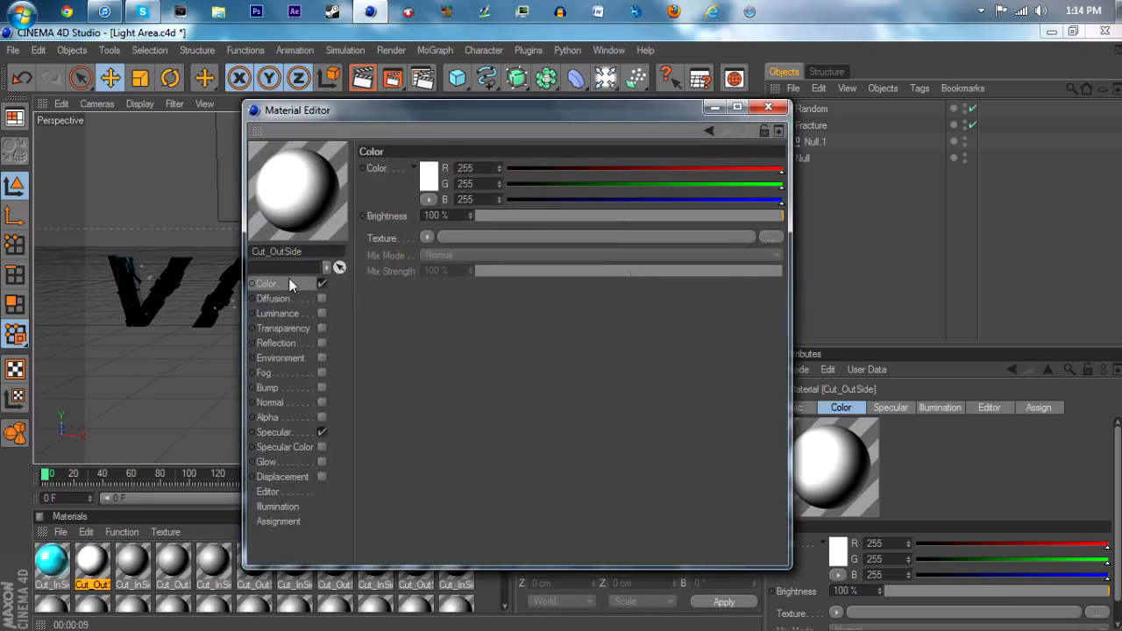
{"action": "left_click", "coordinate": [428, 175]}
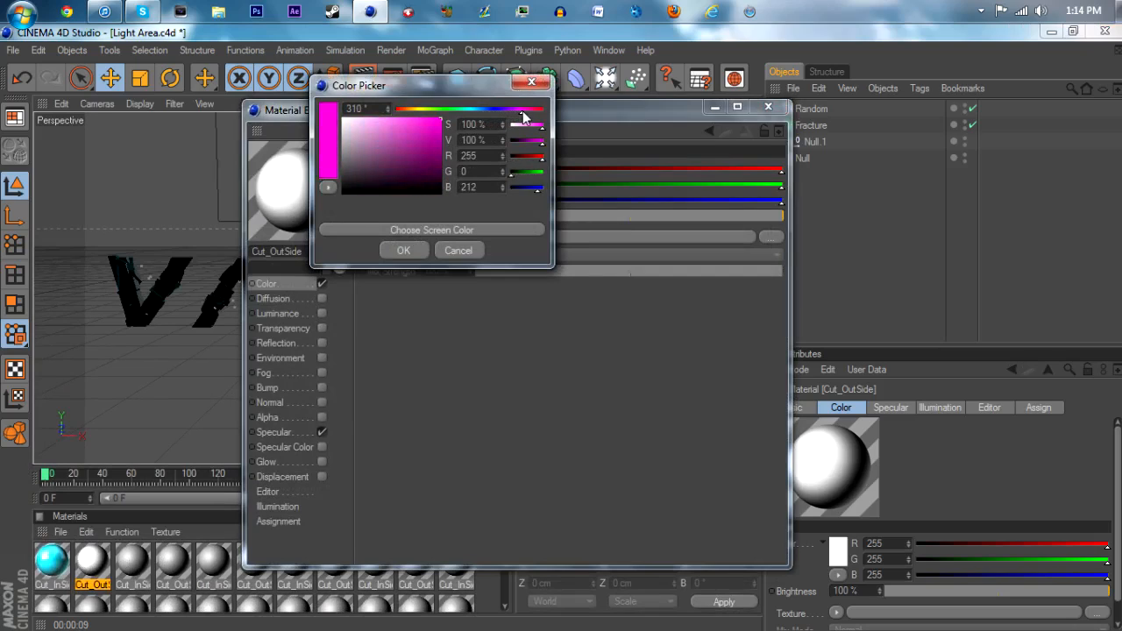
{"action": "left_click", "coordinate": [403, 249]}
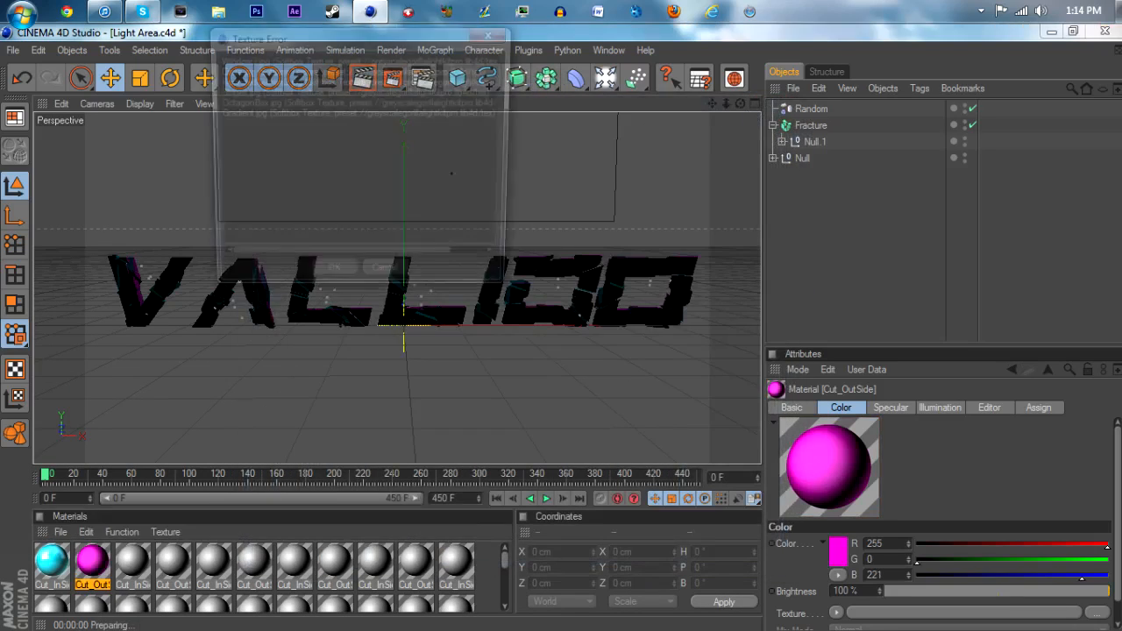
{"action": "left_click", "coordinate": [336, 267]}
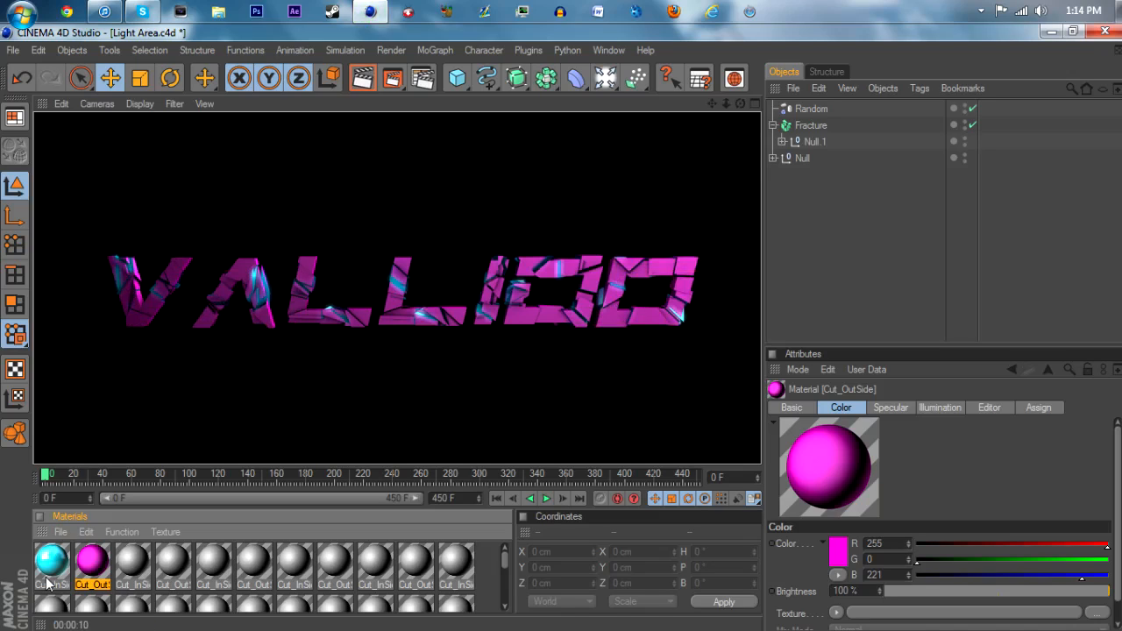
Step: Change Cut_OutSide to black, render again and dismiss the Texture Error dialog
{"action": "double_click", "coordinate": [91, 565]}
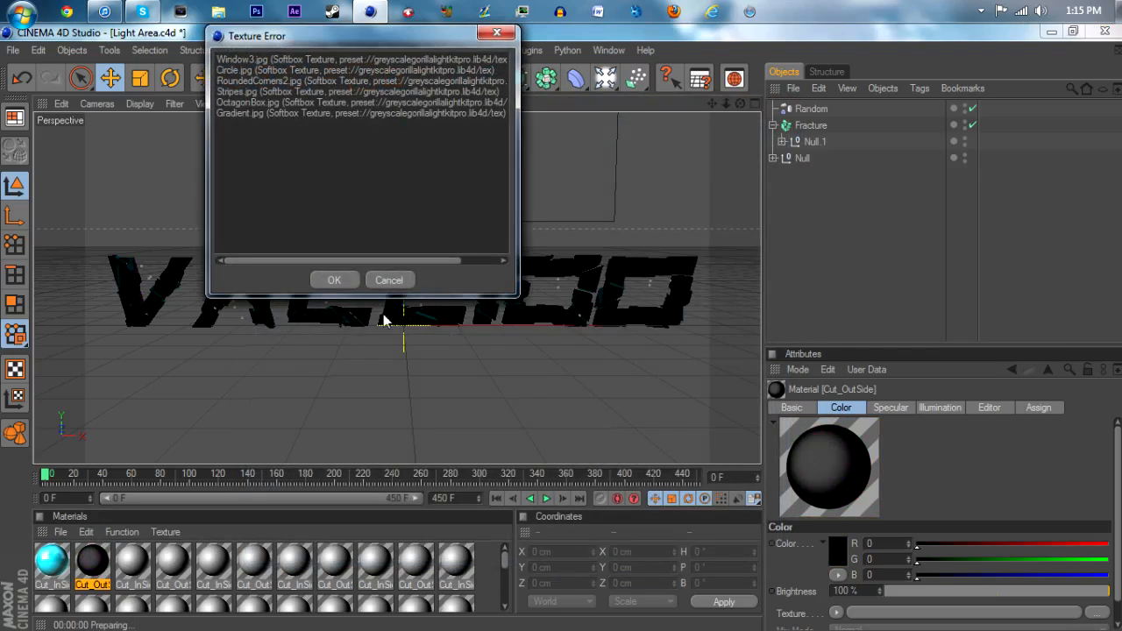
{"action": "left_click", "coordinate": [333, 280]}
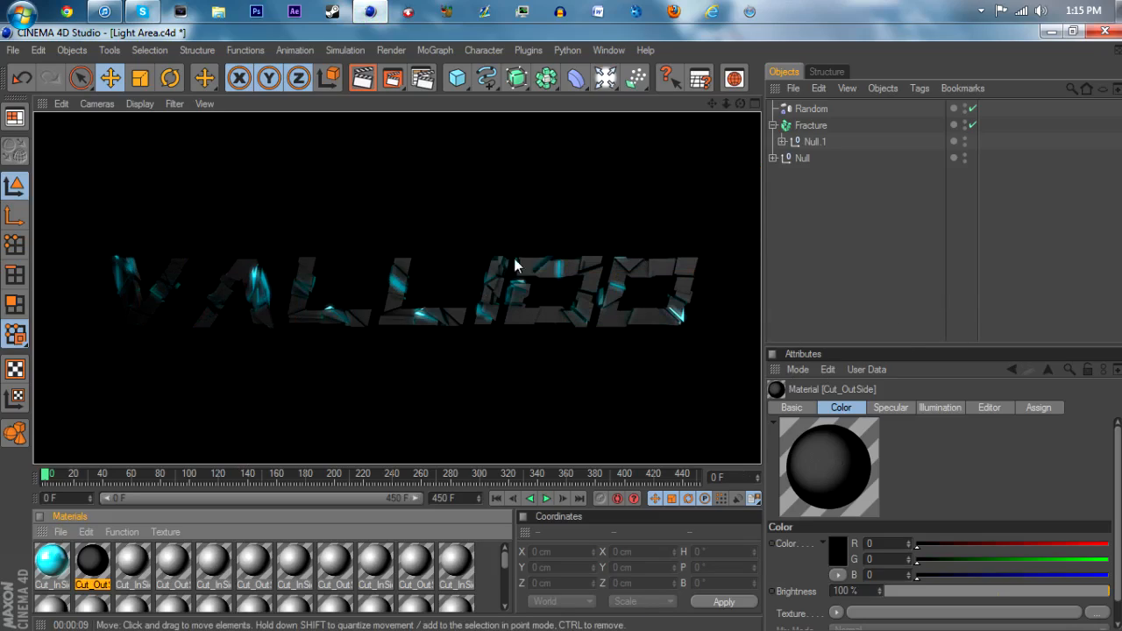
{"action": "mouse_move", "coordinate": [915, 344]}
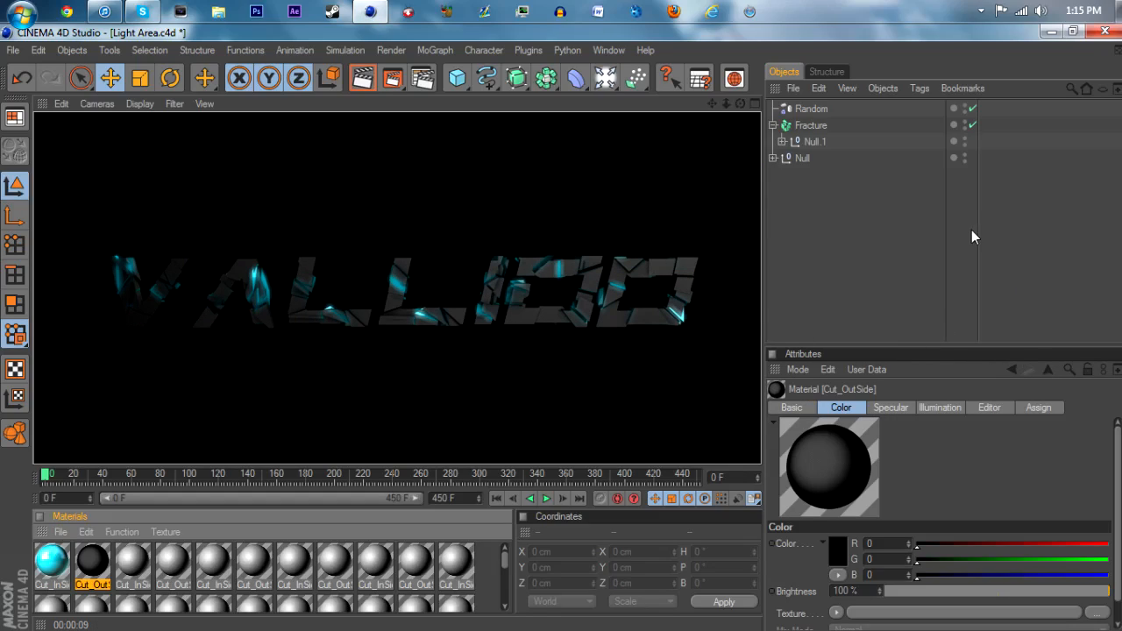
{"action": "mouse_move", "coordinate": [921, 281]}
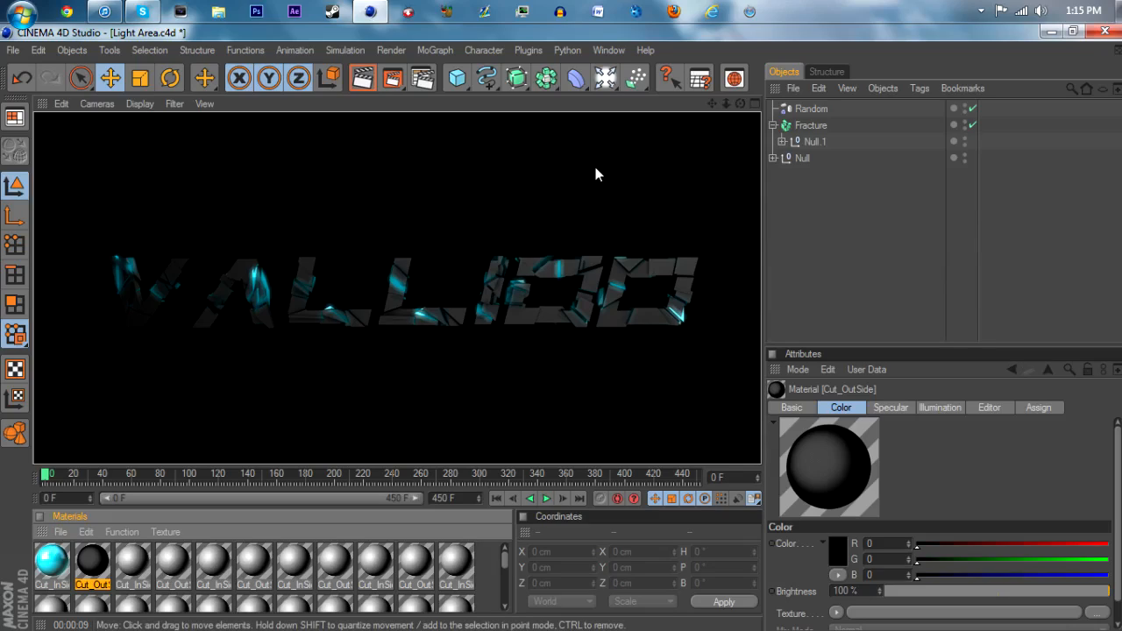
{"action": "mouse_move", "coordinate": [628, 196]}
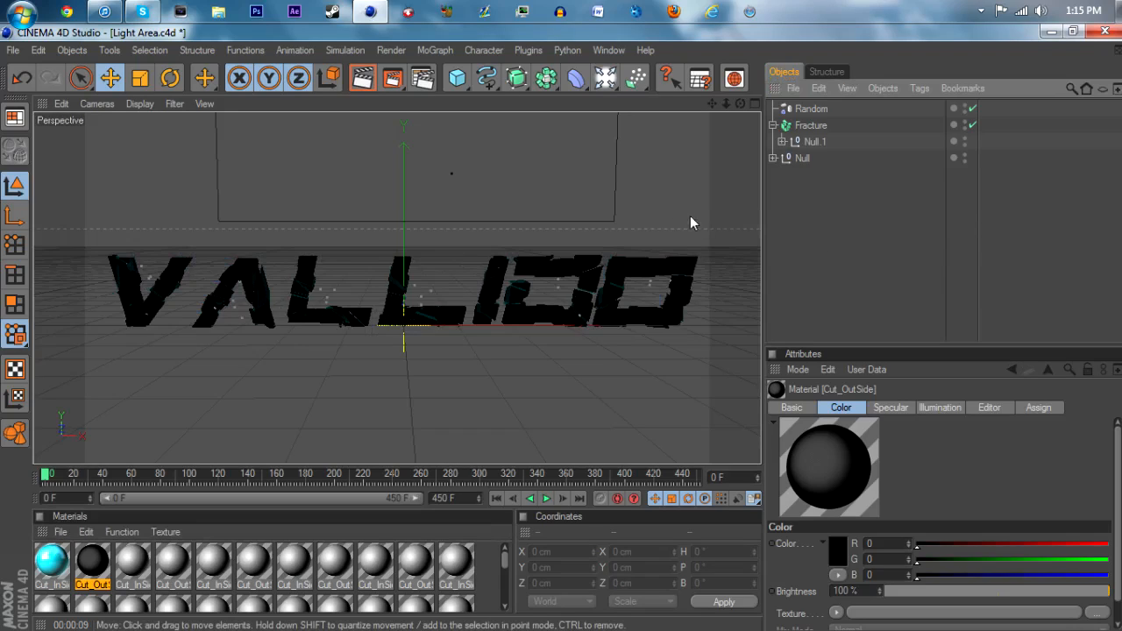
{"action": "mouse_move", "coordinate": [1034, 207]}
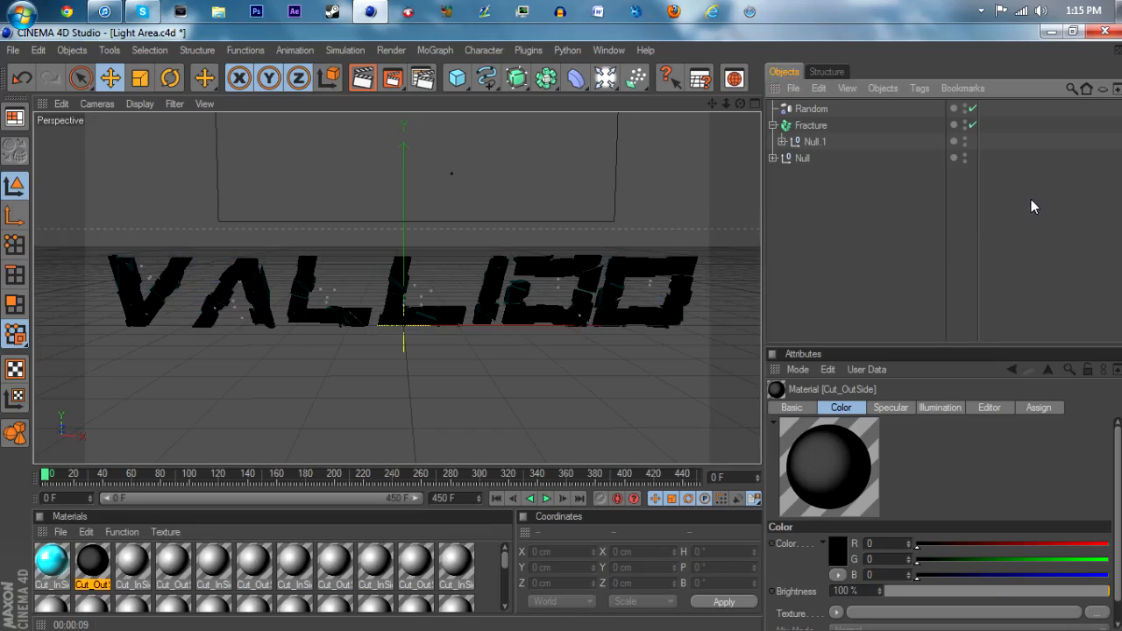
{"action": "mouse_move", "coordinate": [964, 181]}
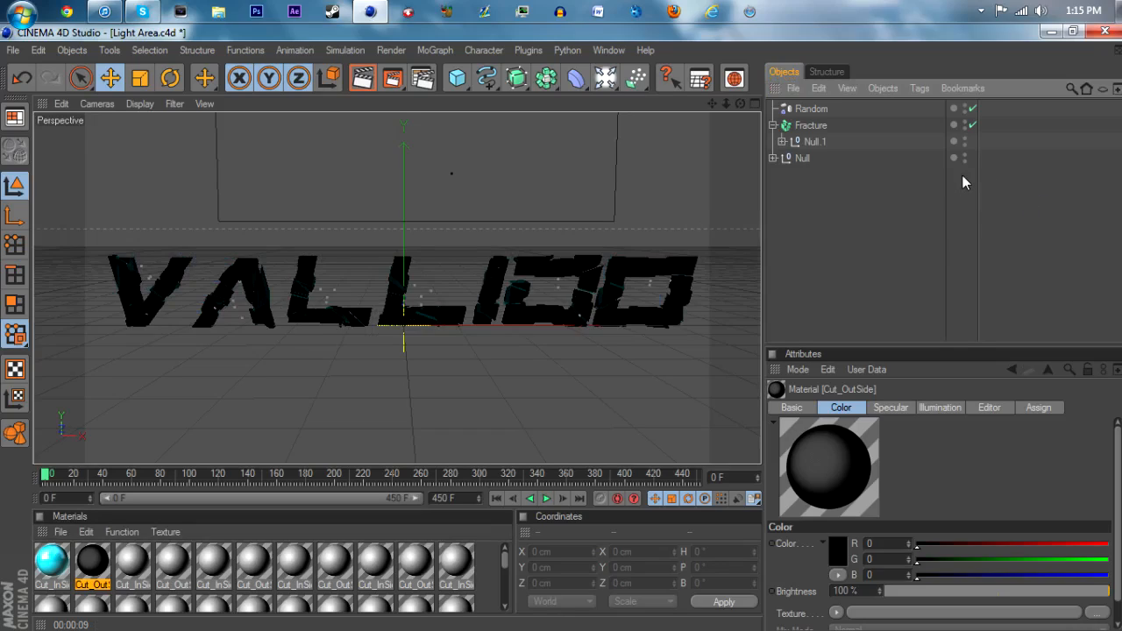